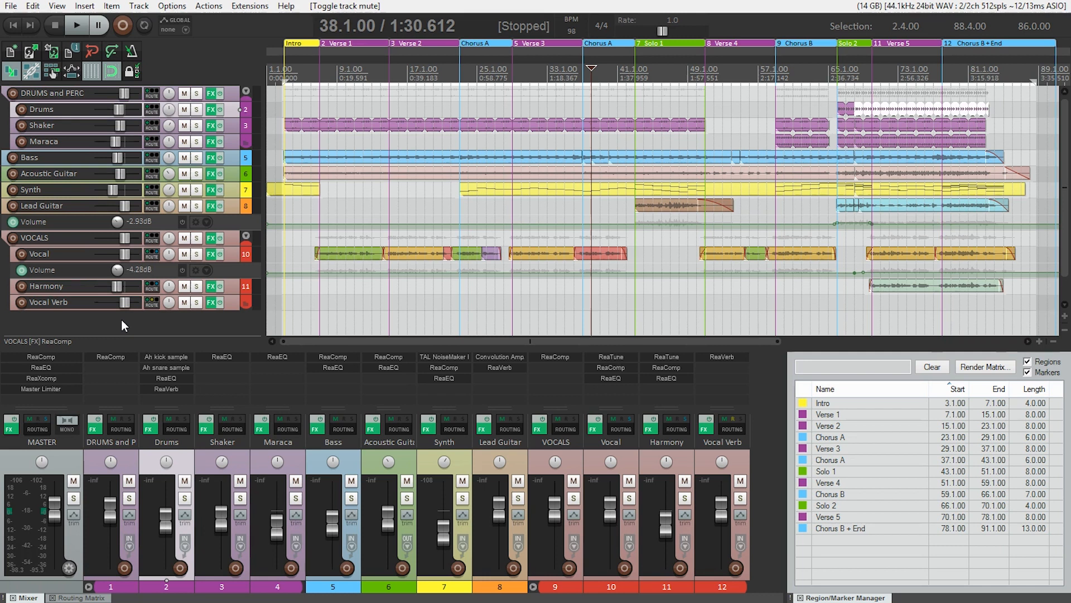
# - Save the project as a new copy named 'Yorkshire Lady - stems'
pyautogui.click(10, 6)
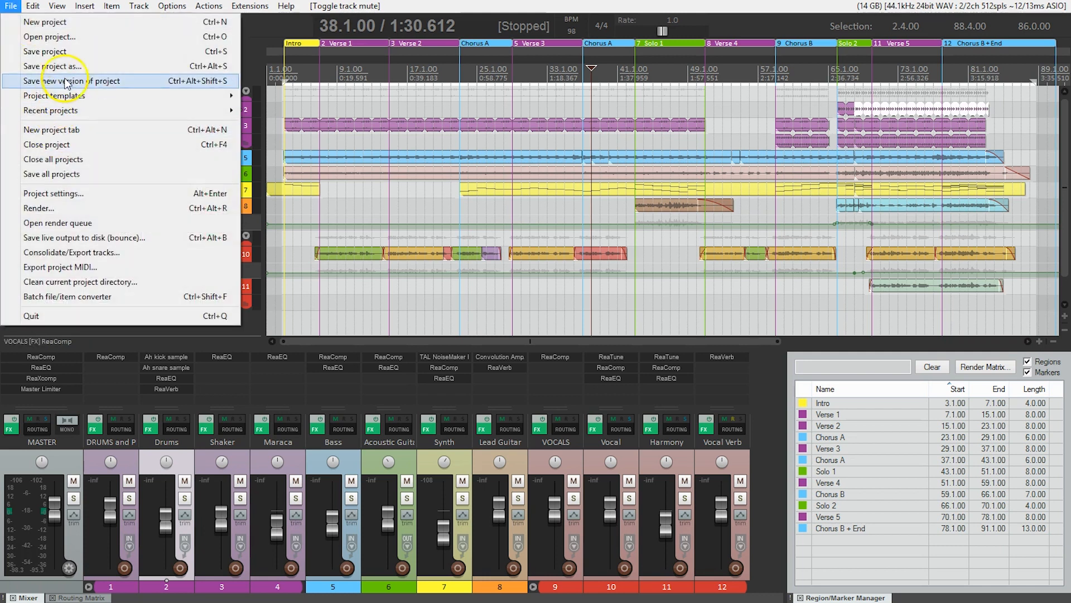
pyautogui.click(53, 66)
pyautogui.write('Yorkshire Lady - stem.RPP')
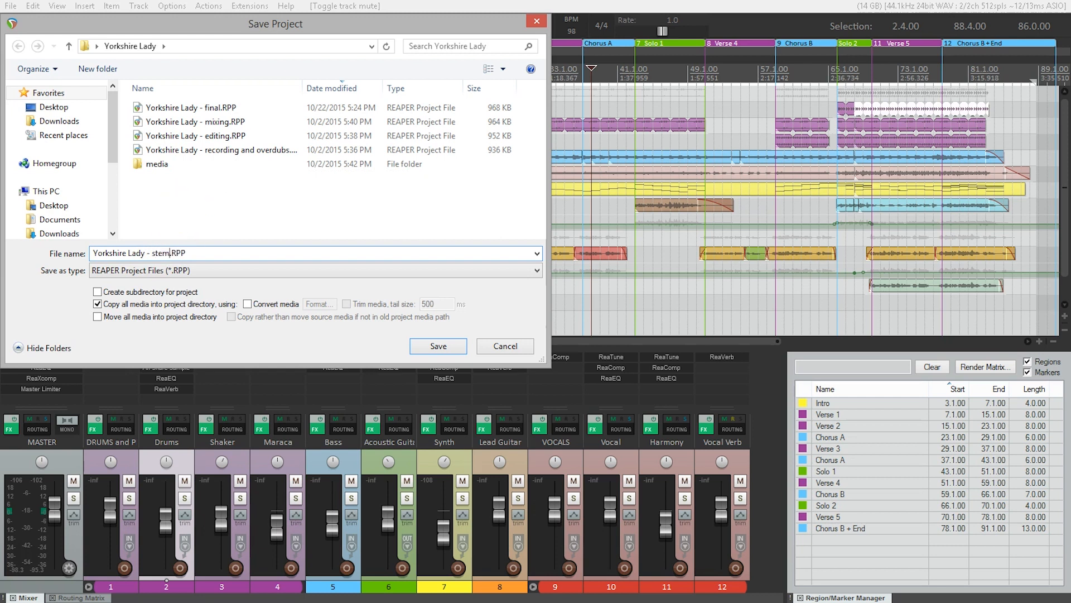
pyautogui.click(437, 346)
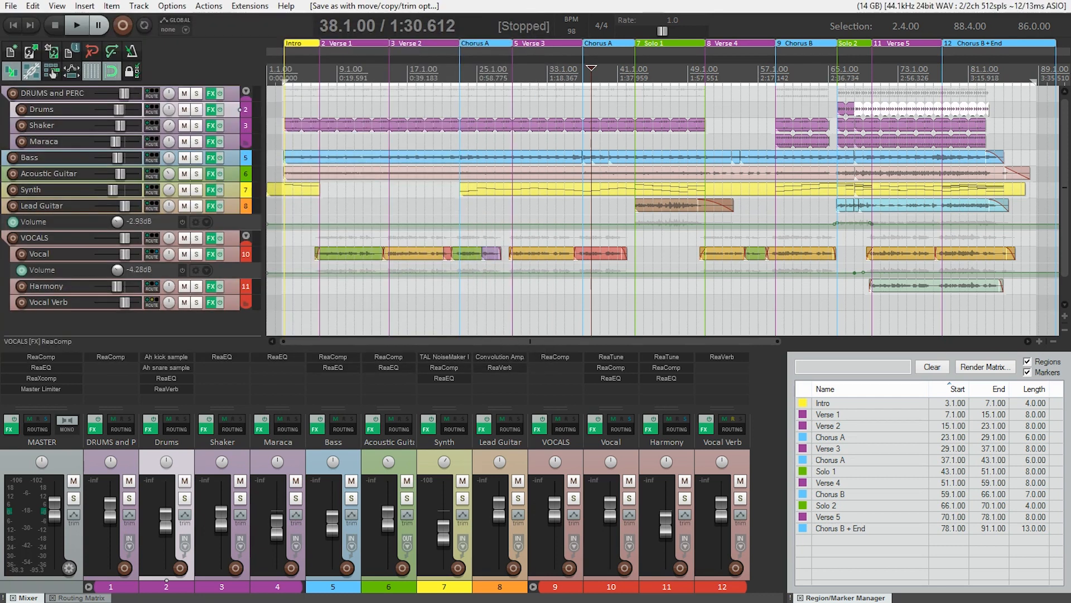
pyautogui.moveTo(184, 206)
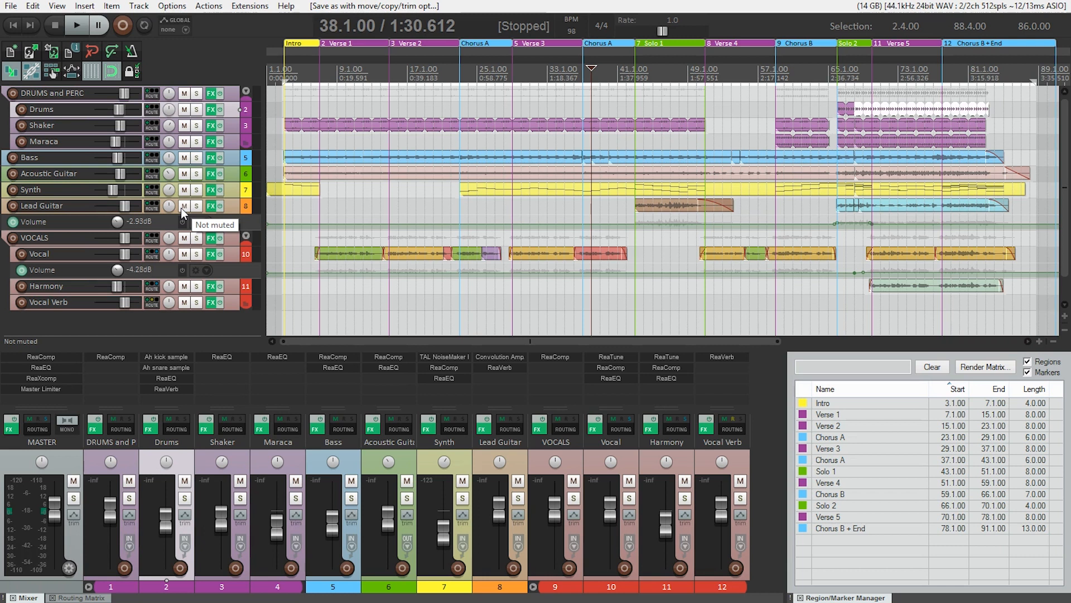
pyautogui.moveTo(400, 75)
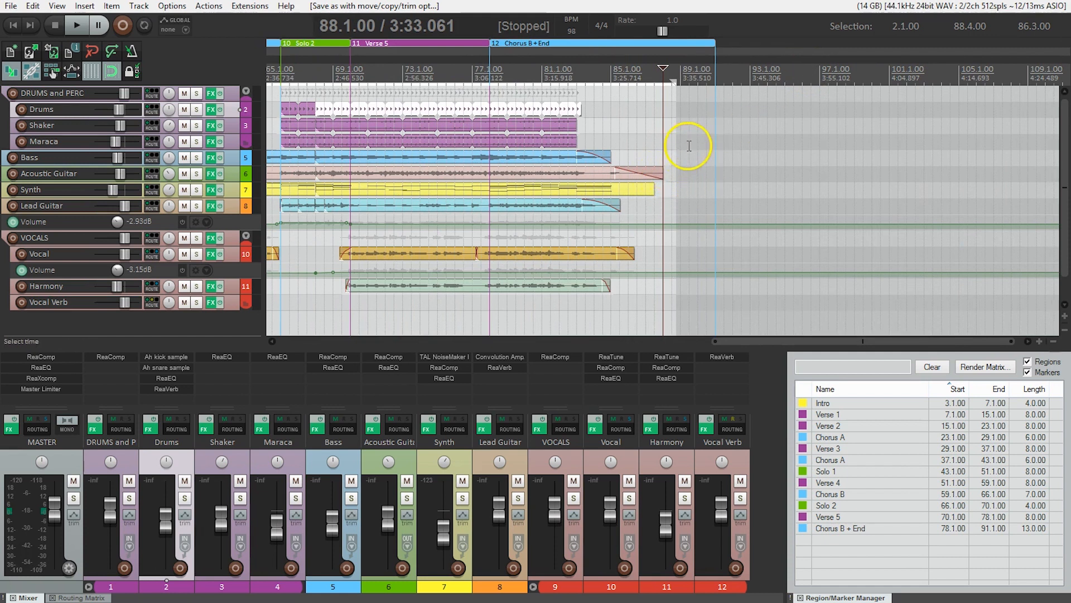
pyautogui.moveTo(717, 157)
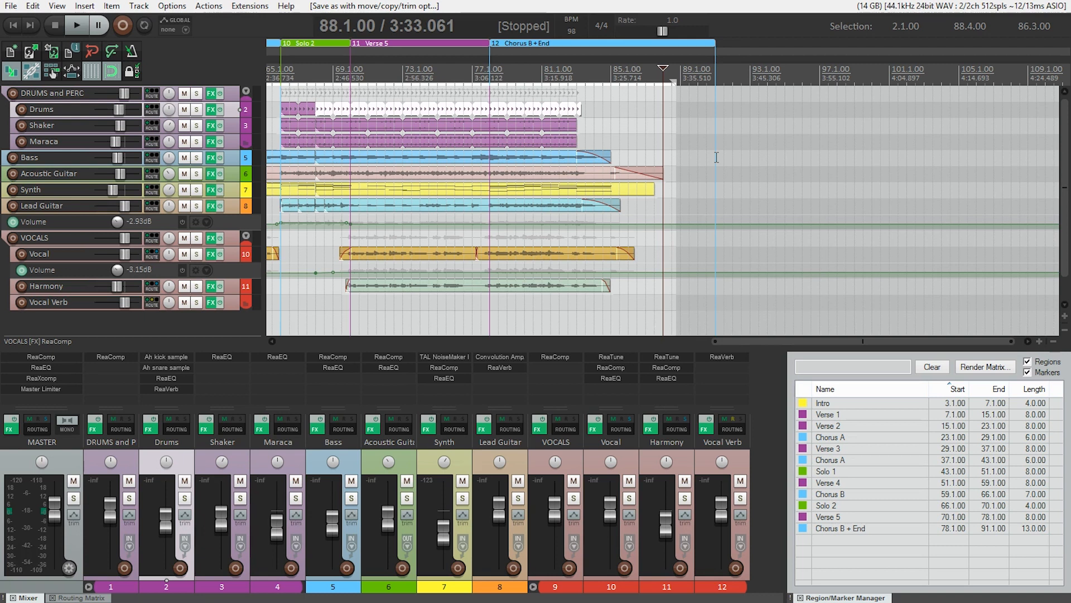
pyautogui.moveTo(312, 110)
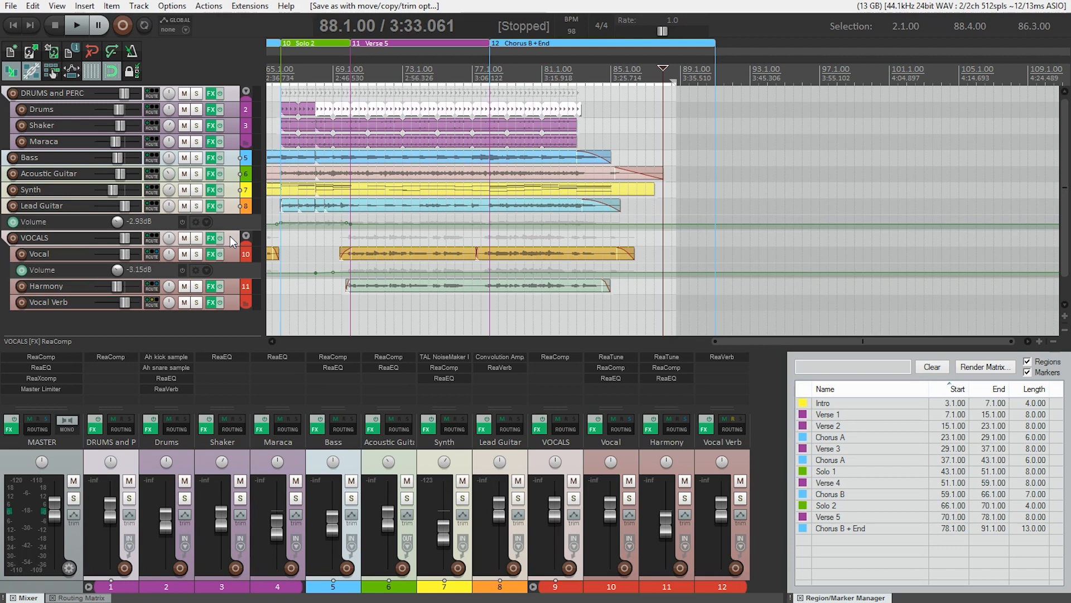
# - Add the VOCALS track to the selection of top-level tracks for stem rendering
pyautogui.click(10, 6)
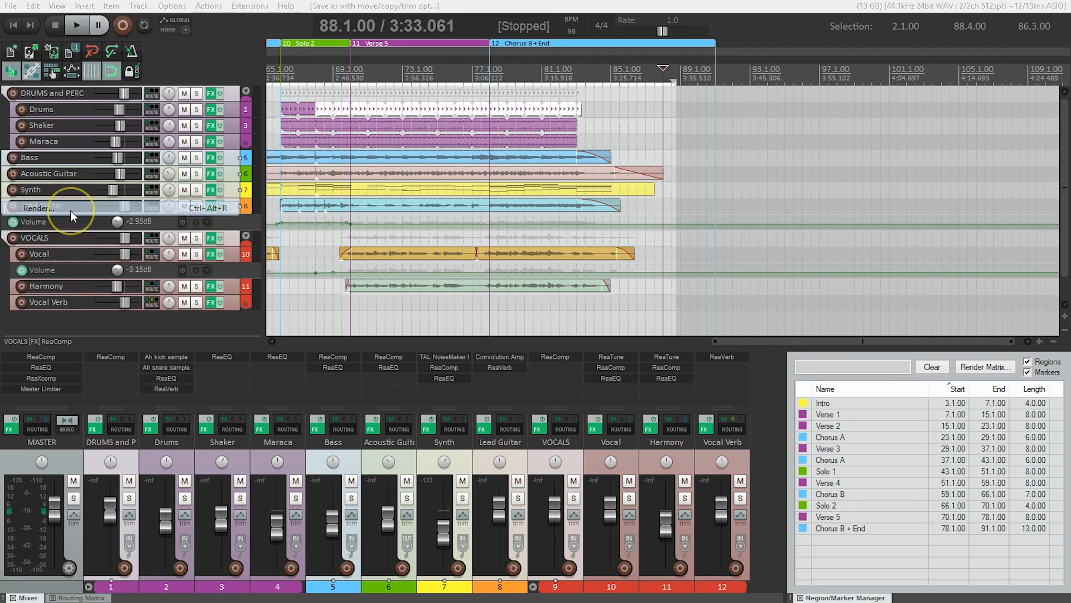
# - Set Render to 'Stems (selected tracks)' with MP3 output format
pyautogui.click(36, 208)
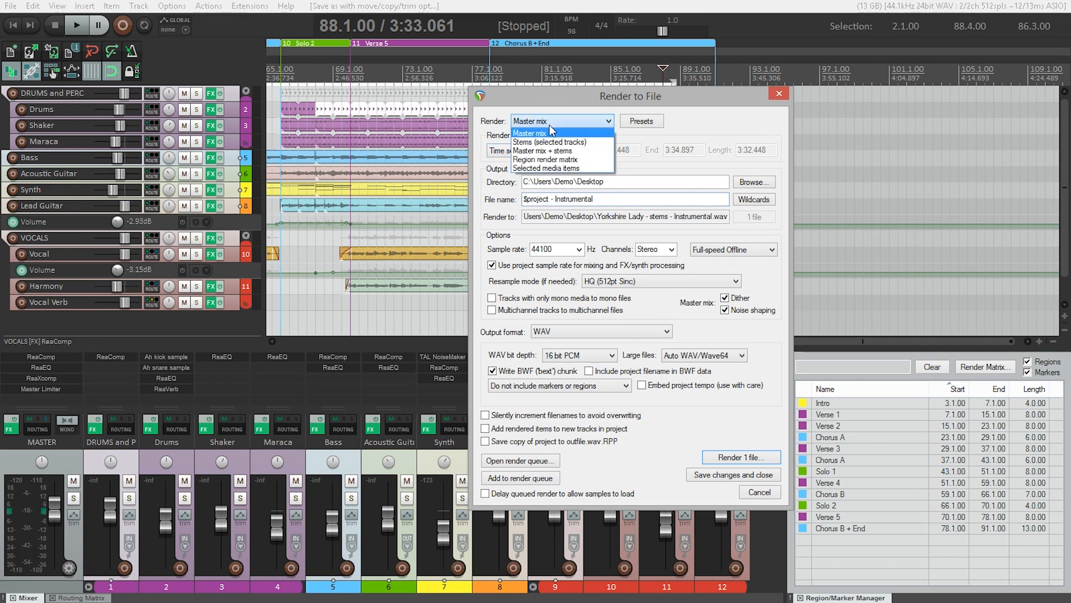
pyautogui.moveTo(553, 142)
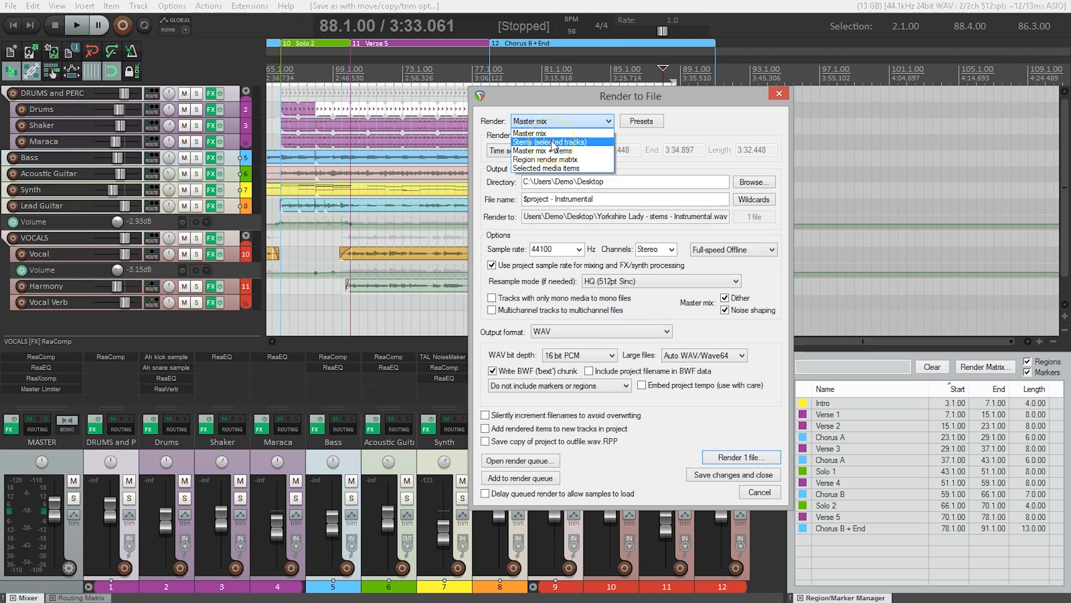
pyautogui.click(544, 142)
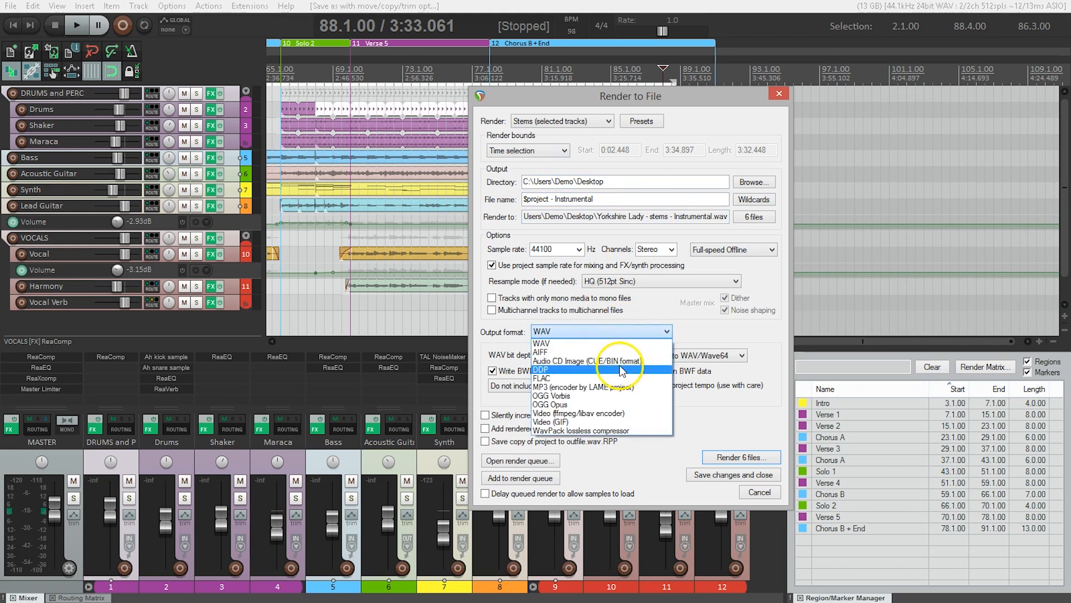
pyautogui.click(583, 387)
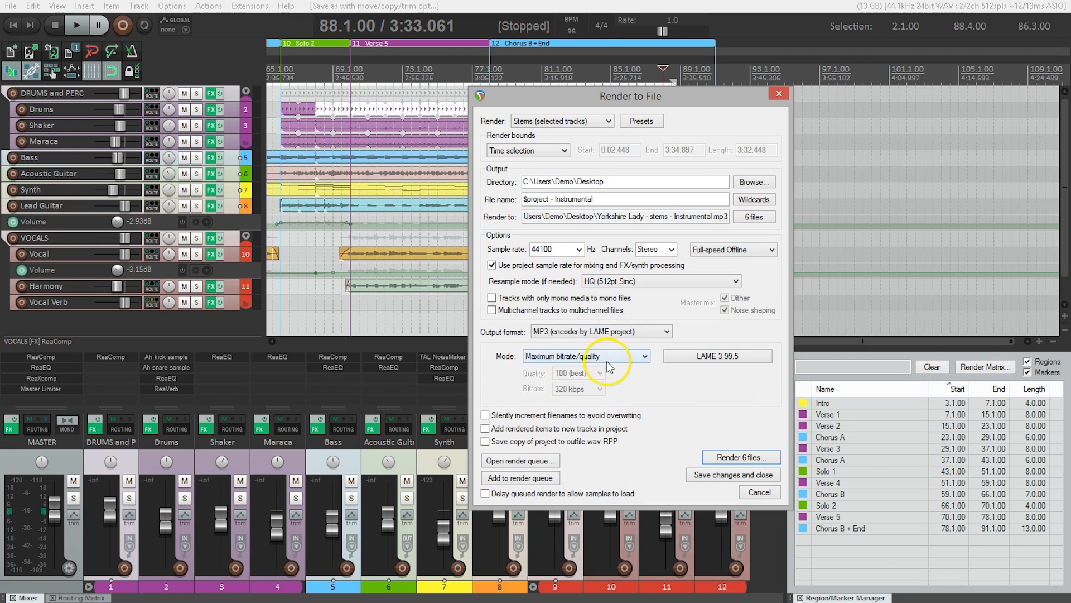
pyautogui.moveTo(646, 378)
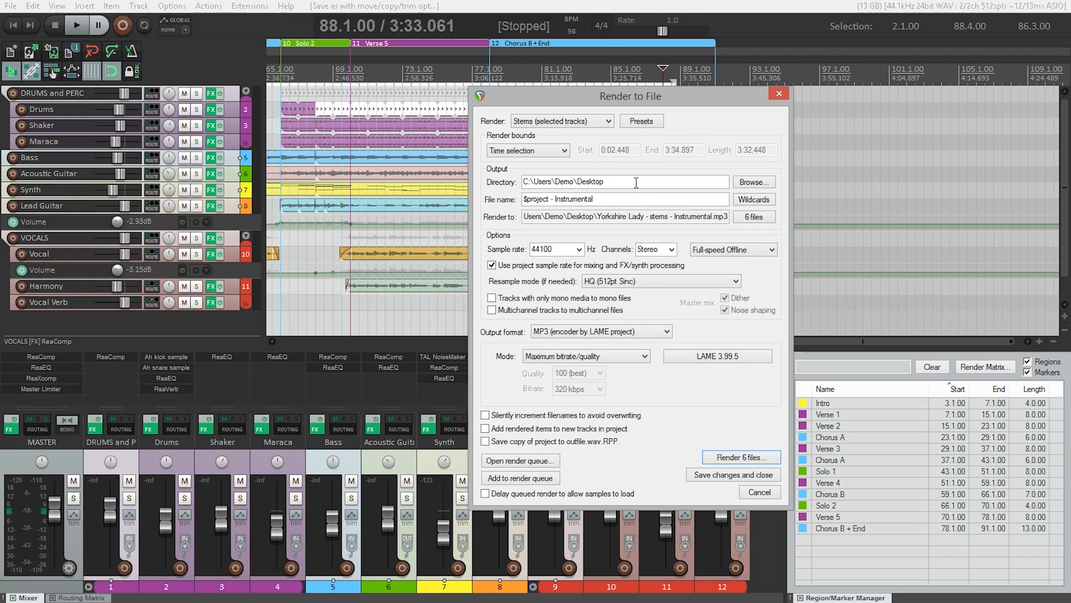
pyautogui.moveTo(753, 182)
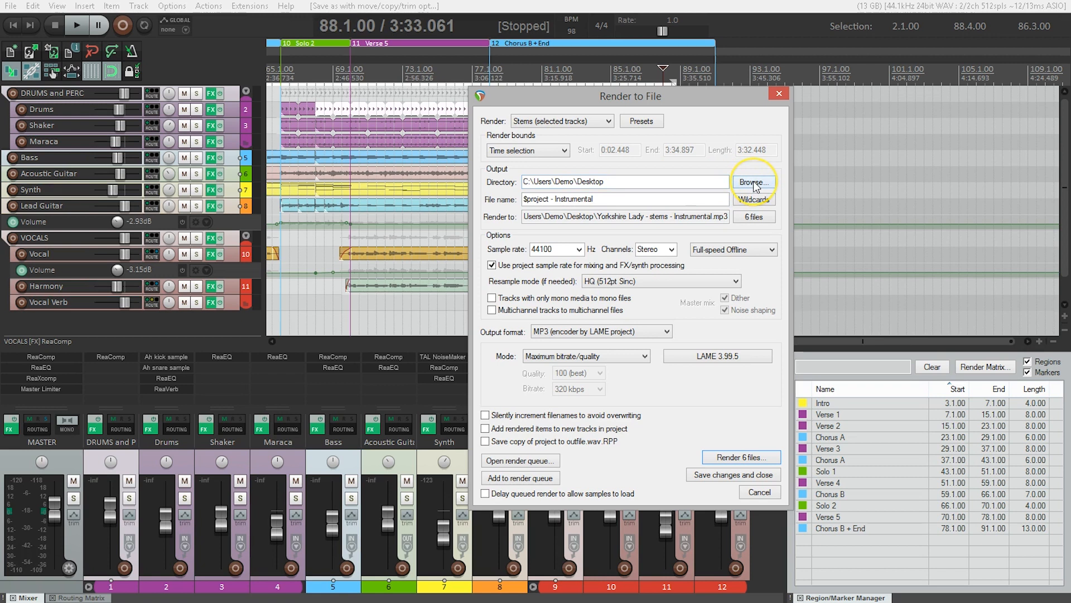
# - Make a new Stems folder on the Desktop the render output directory
pyautogui.click(754, 182)
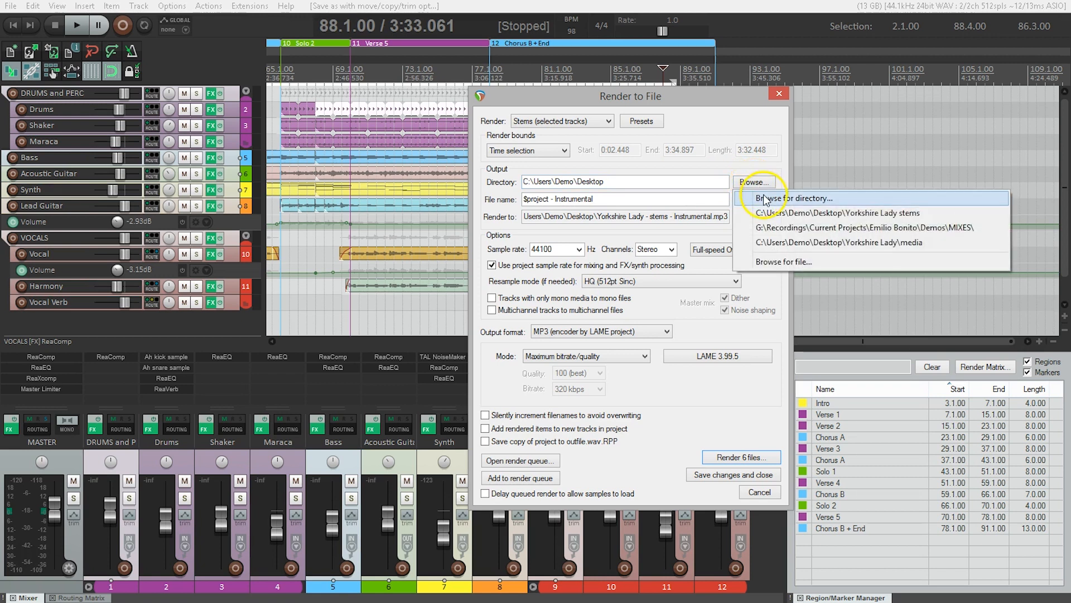
pyautogui.click(797, 197)
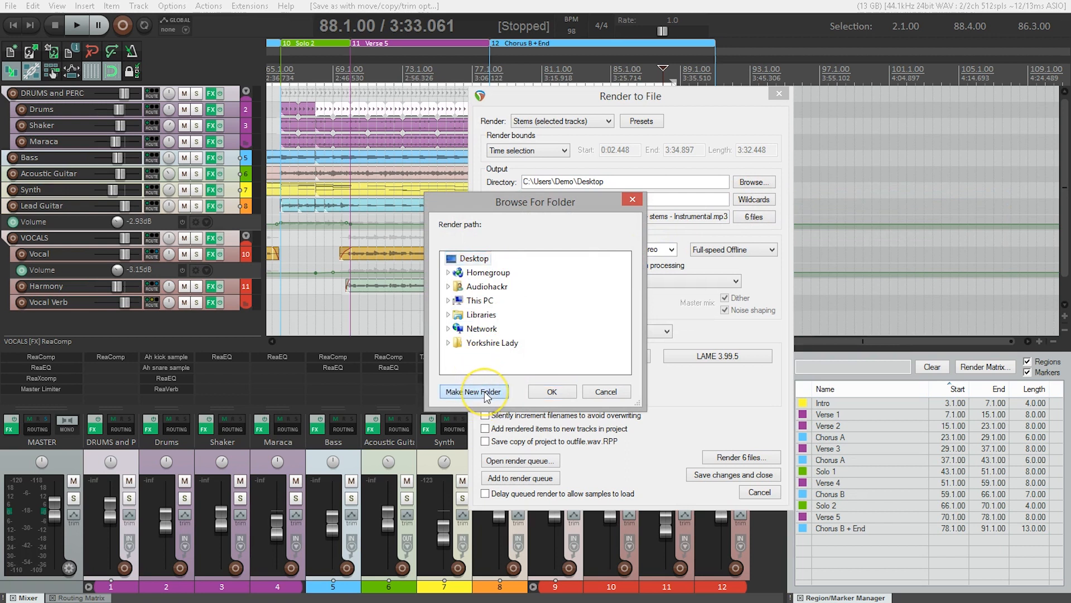
pyautogui.click(473, 390)
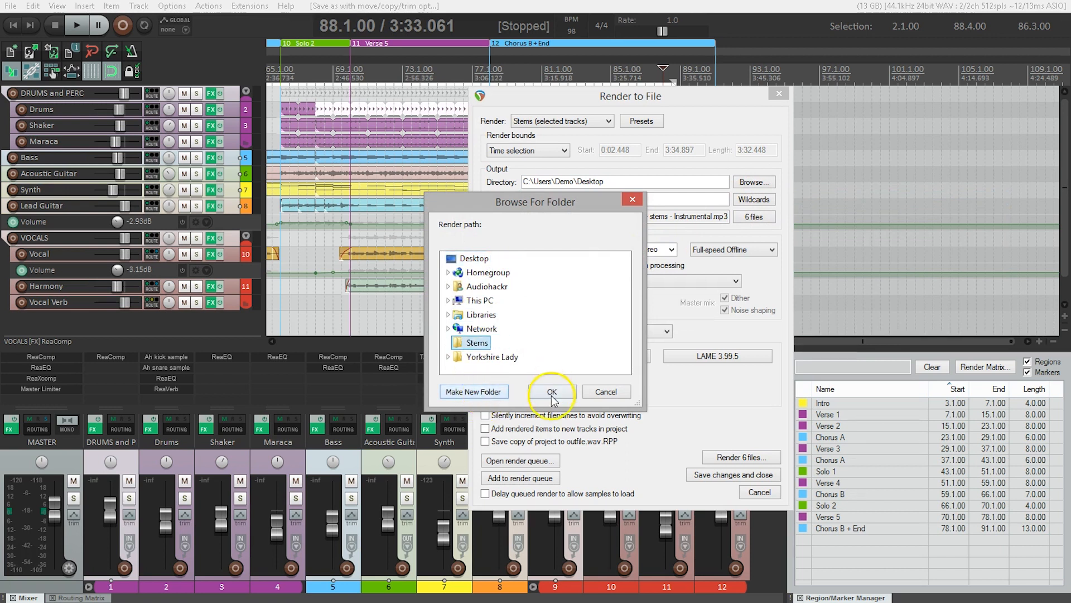
pyautogui.click(552, 392)
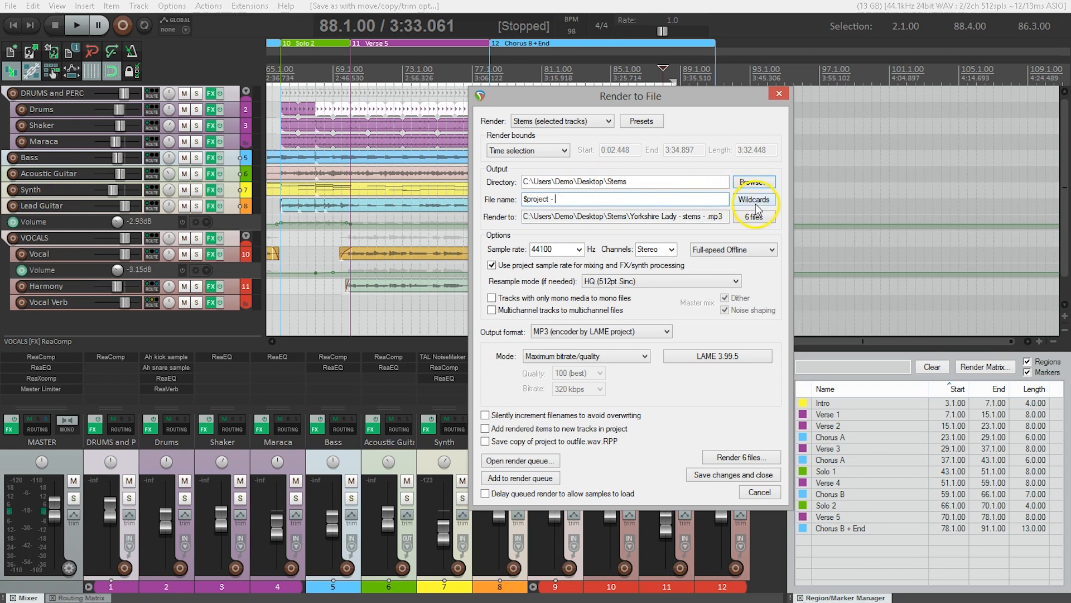
# - Append the $track wildcard to the file name and preview the six output names
pyautogui.click(754, 198)
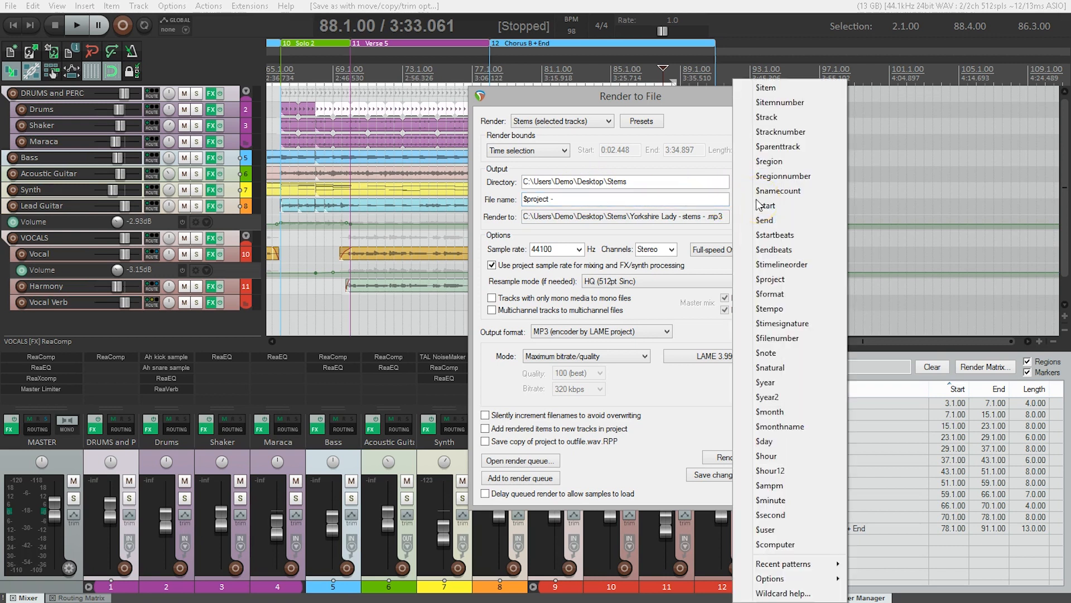
pyautogui.click(769, 117)
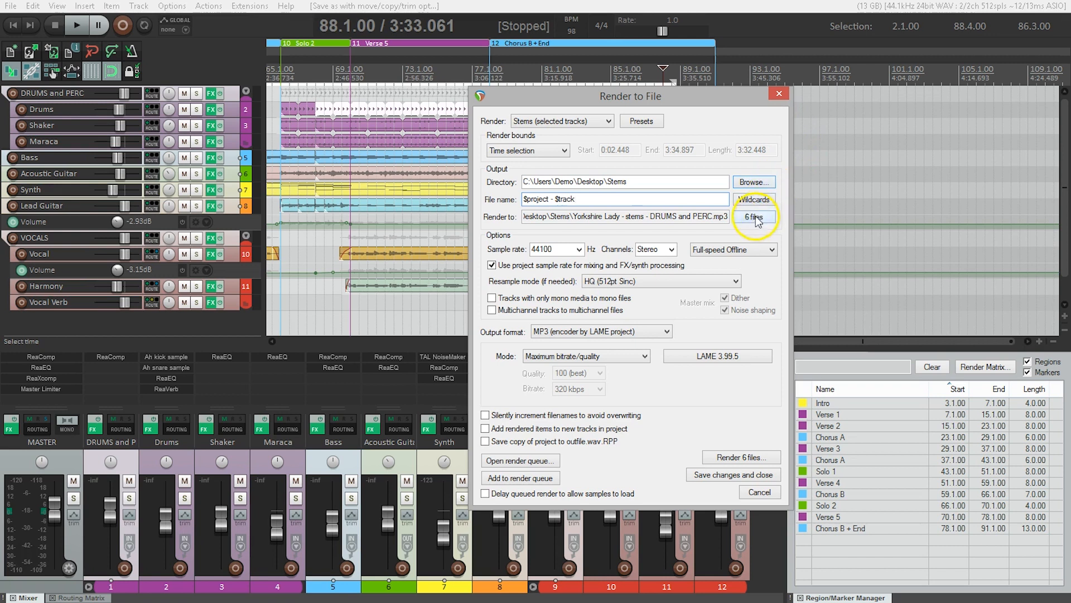
pyautogui.click(754, 216)
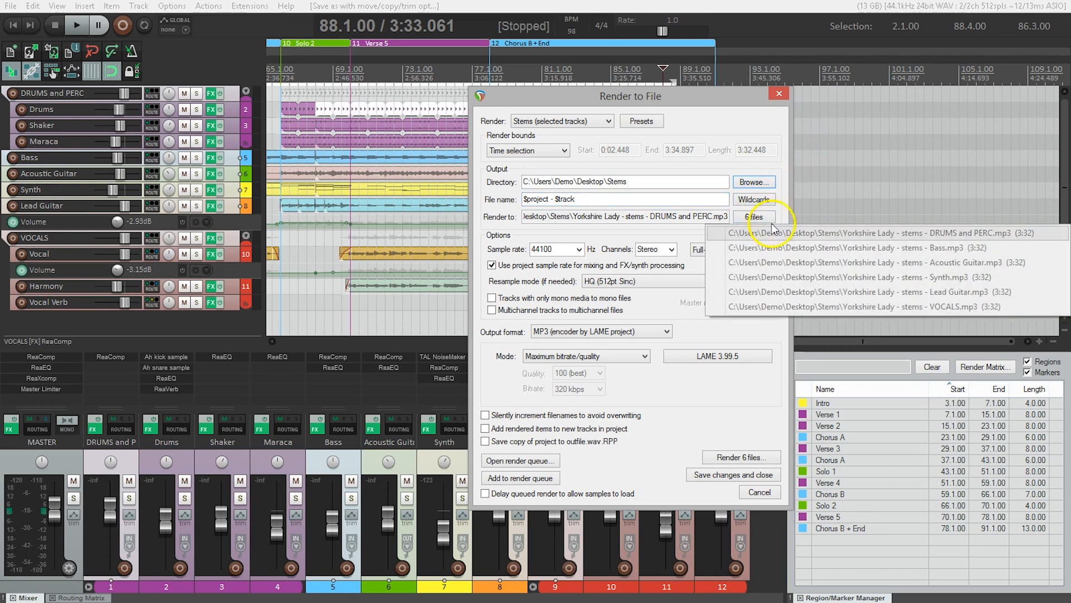
pyautogui.moveTo(950, 238)
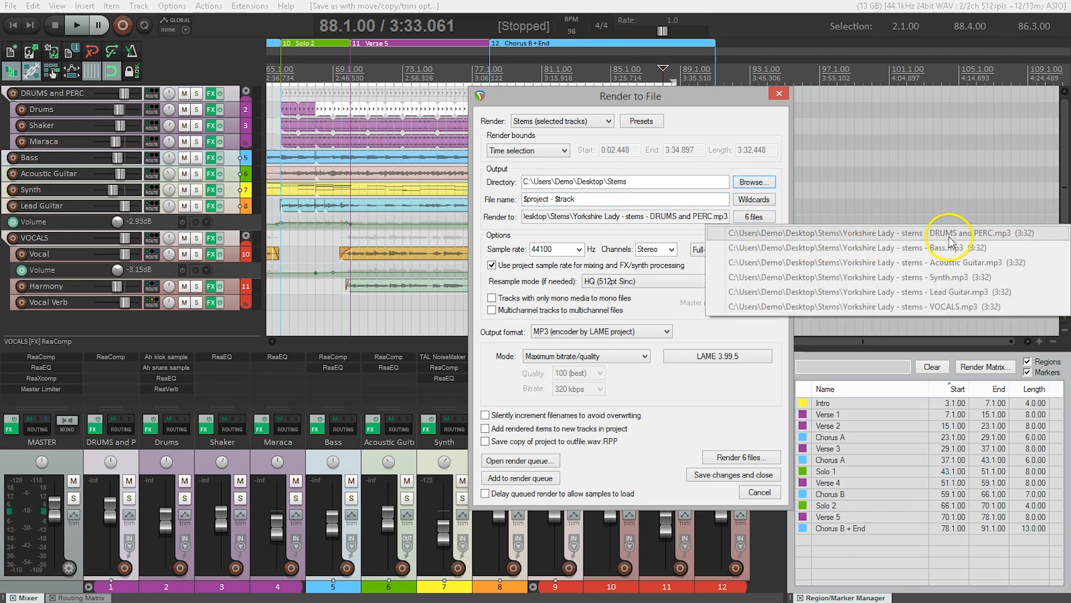
pyautogui.moveTo(963, 248)
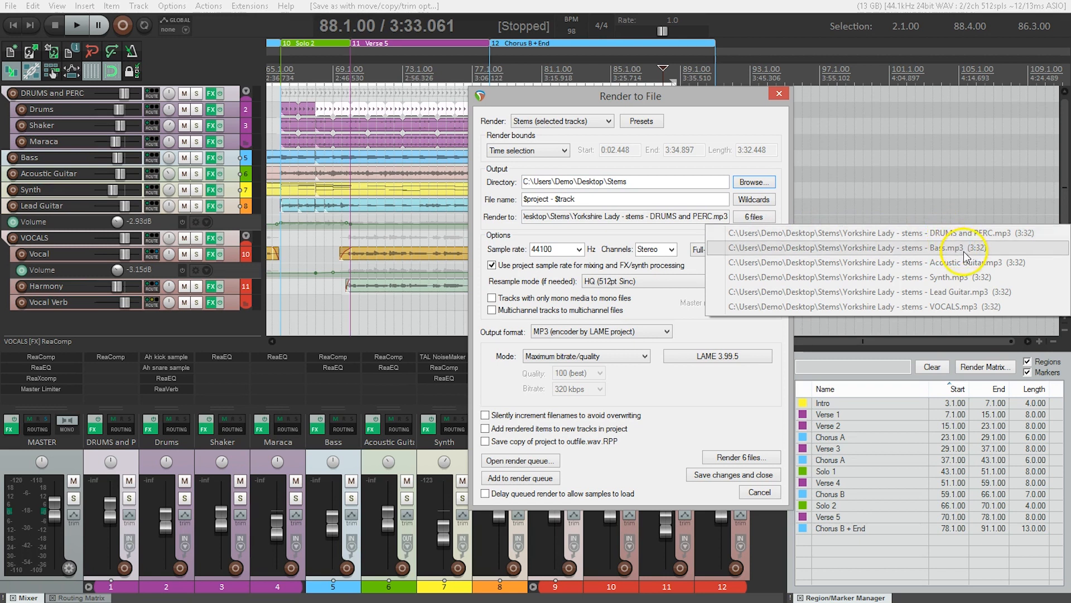
pyautogui.moveTo(967, 292)
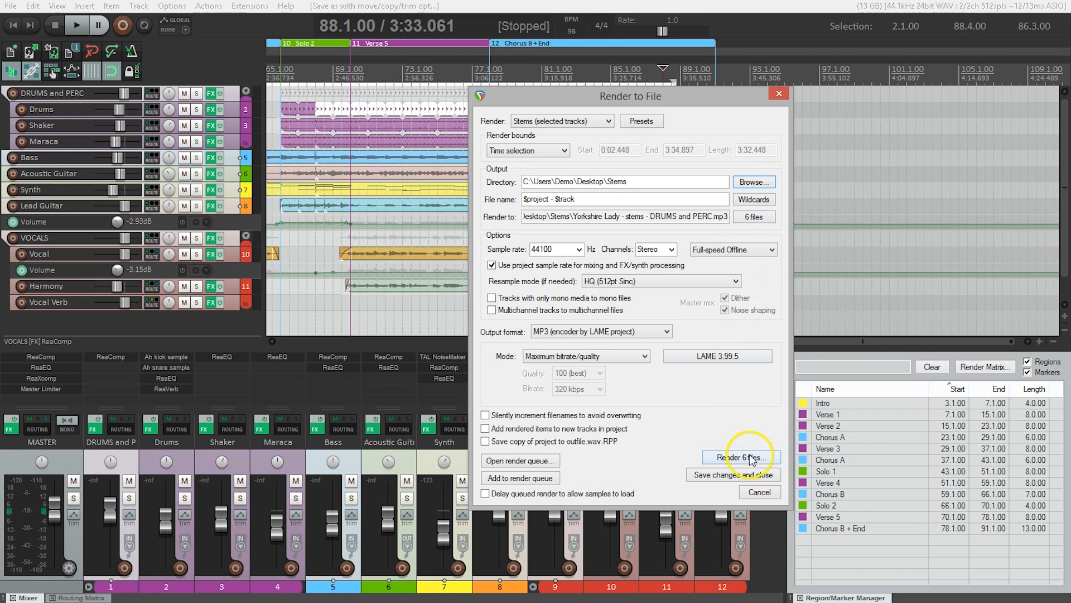
# - Render the six stem MP3 files into the Stems folder
pyautogui.click(740, 458)
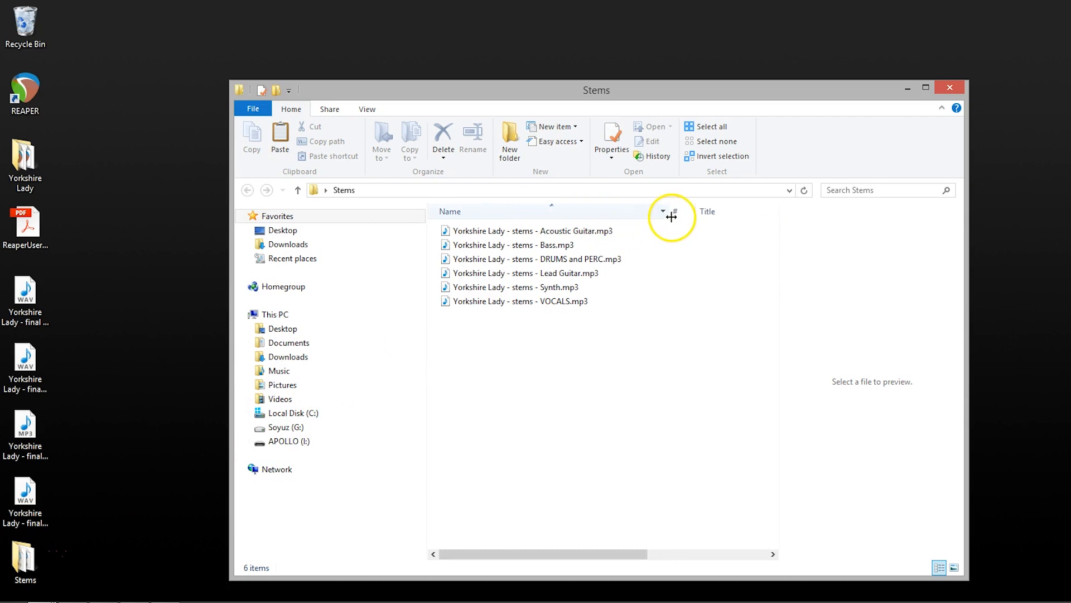
# - Widen the Name column in the Stems folder and select the VOCALS stem file
pyautogui.click(537, 301)
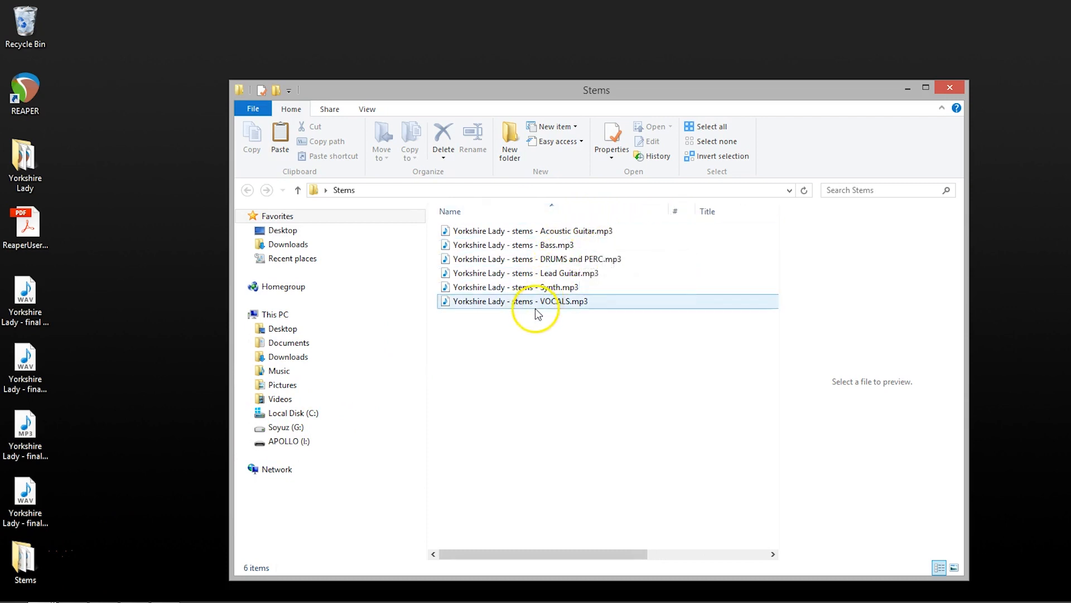
pyautogui.click(551, 342)
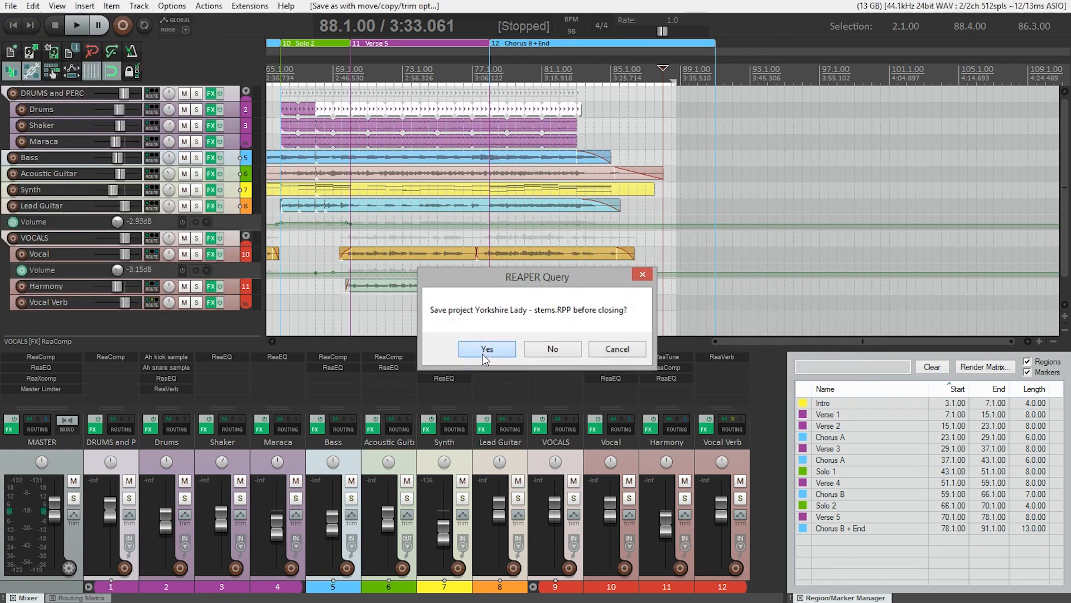
# - Save the old stems project, then save the new empty project to the Desktop as 'Stem test'
pyautogui.click(487, 349)
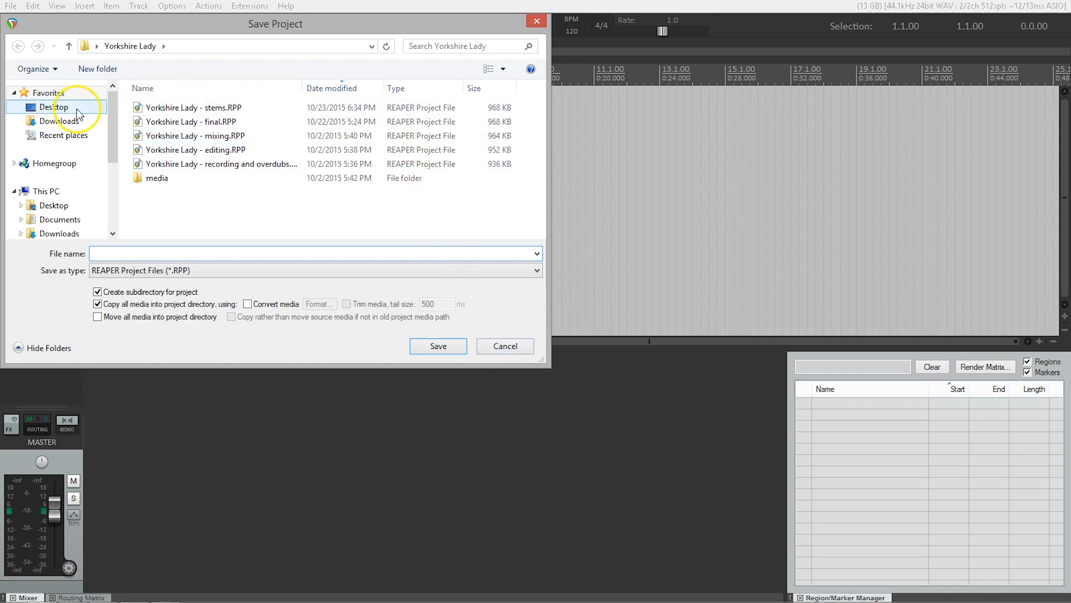
pyautogui.click(57, 107)
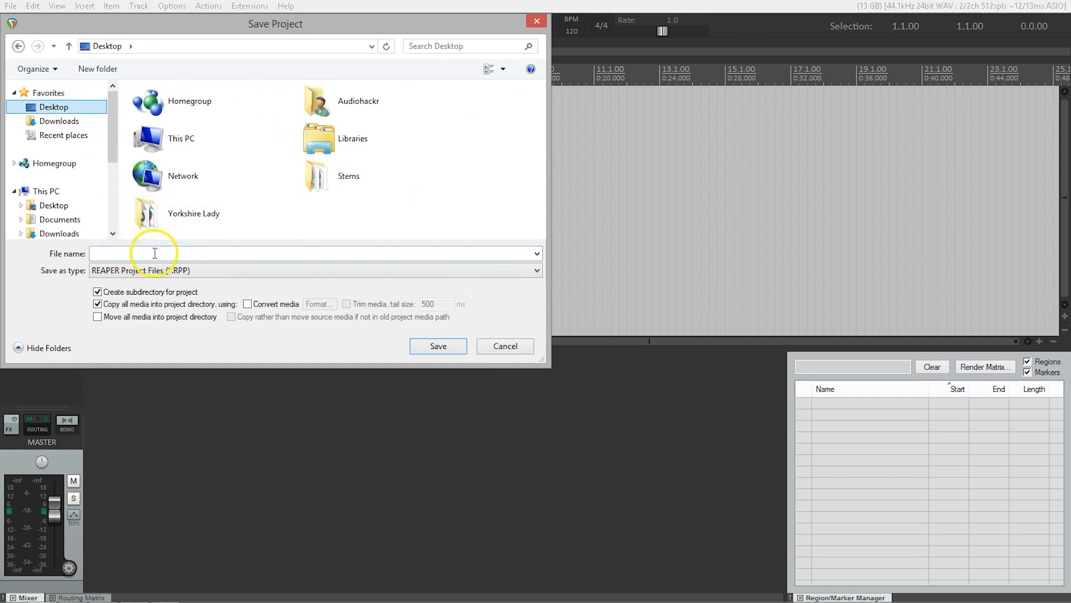
pyautogui.write('Stem')
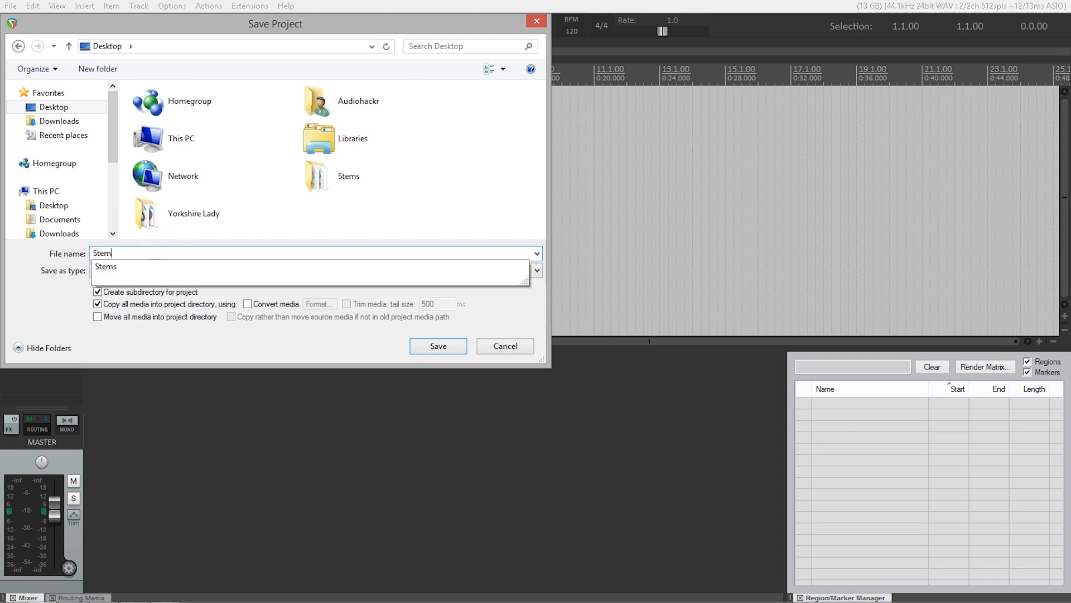
pyautogui.write('test')
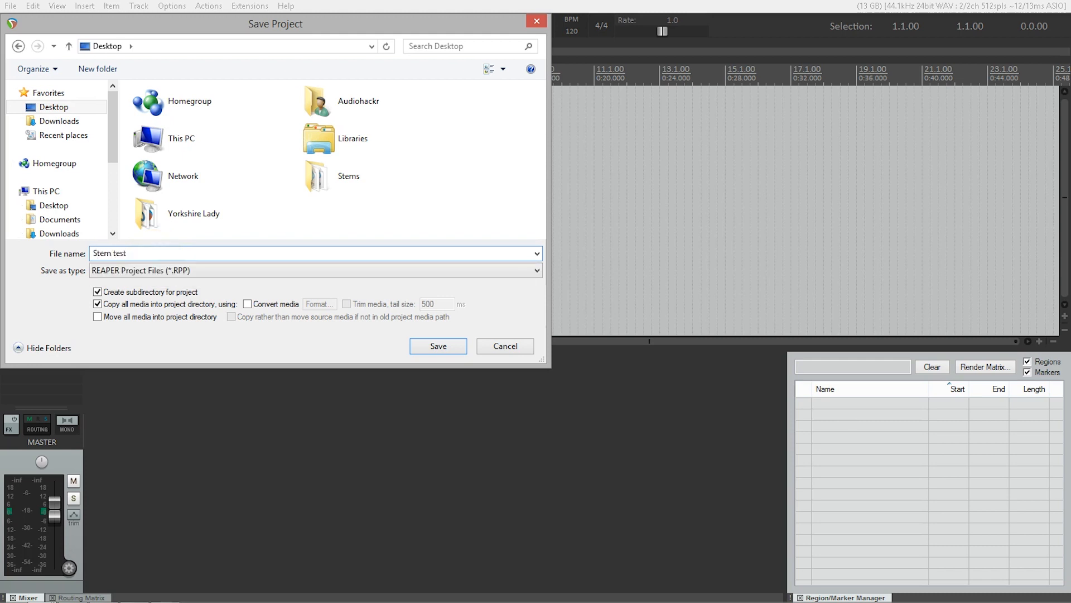
pyautogui.click(437, 346)
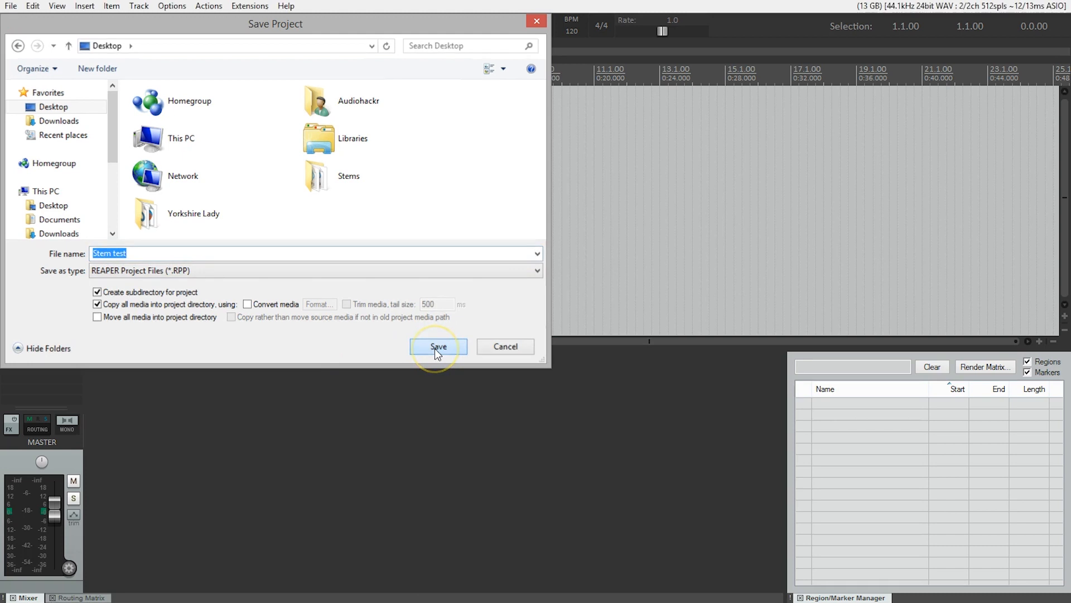
pyautogui.click(437, 346)
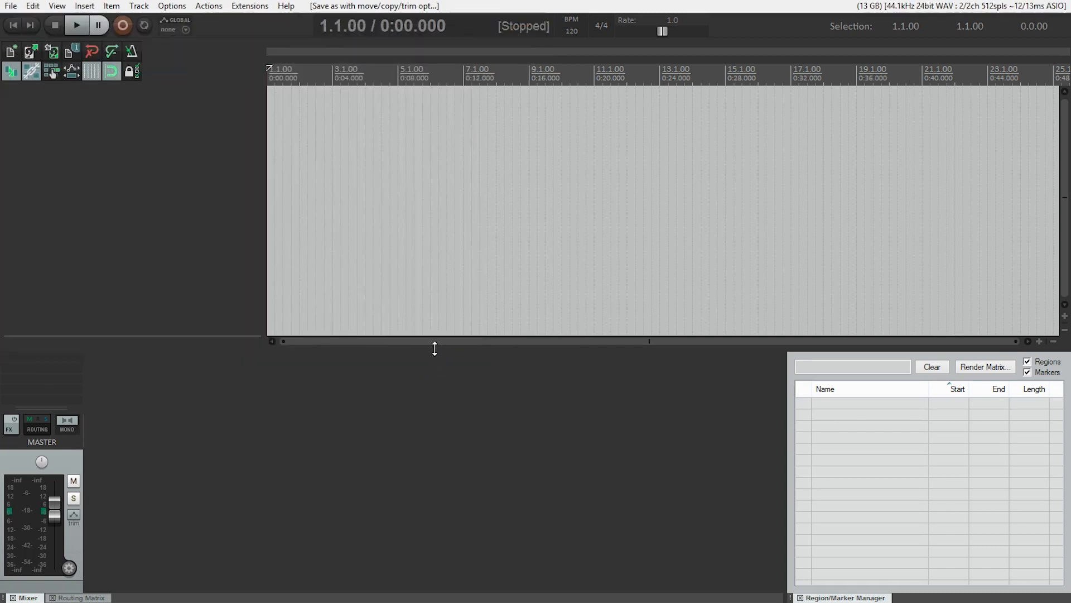
pyautogui.moveTo(139, 6)
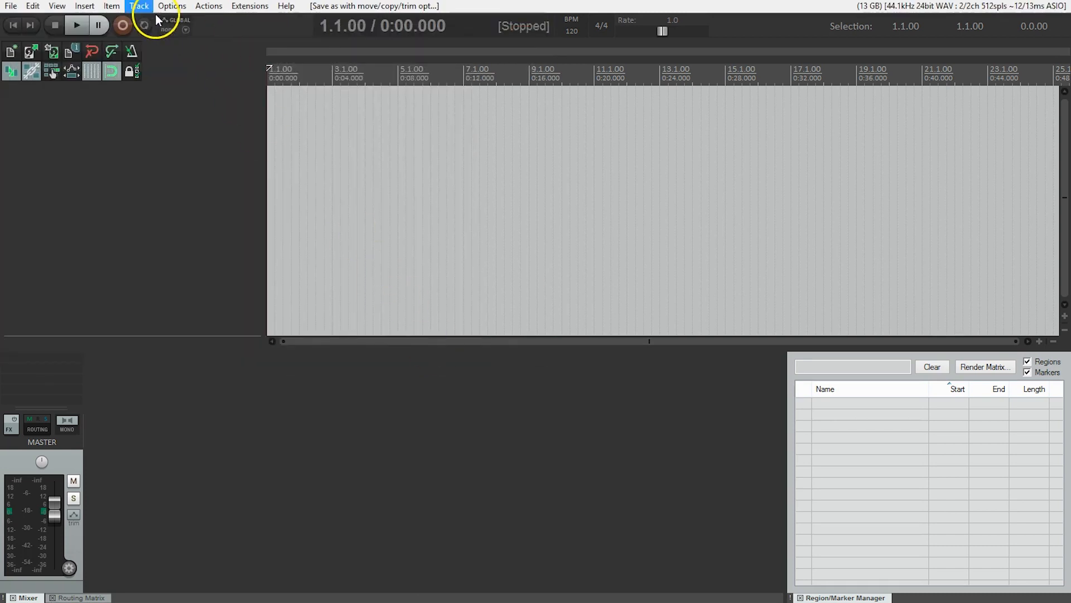
# - Import all six stem MP3s from the Stems folder via Insert > Media file
pyautogui.click(85, 6)
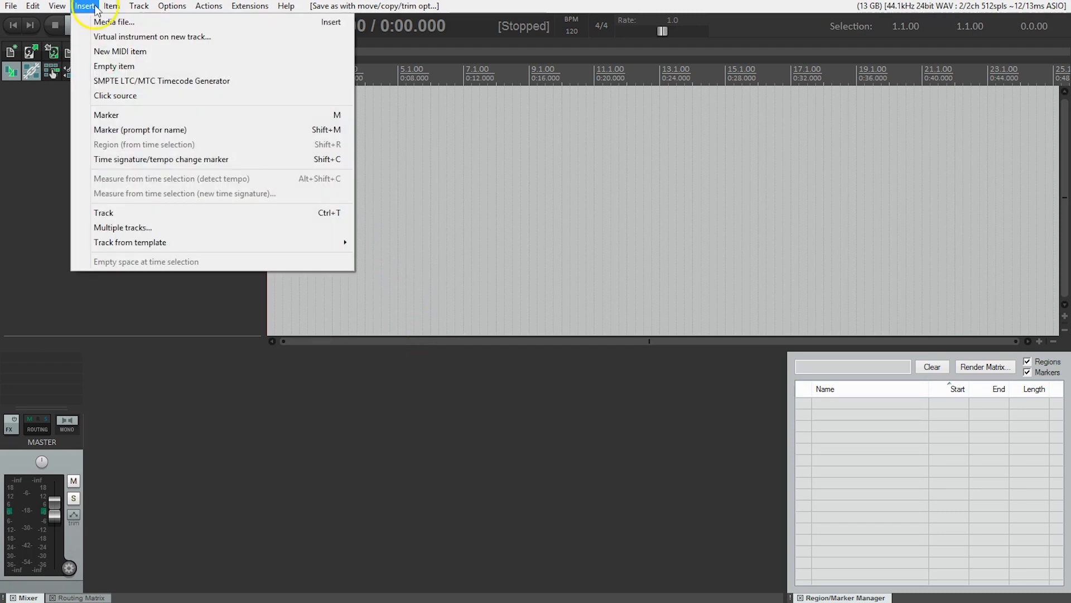
pyautogui.click(114, 23)
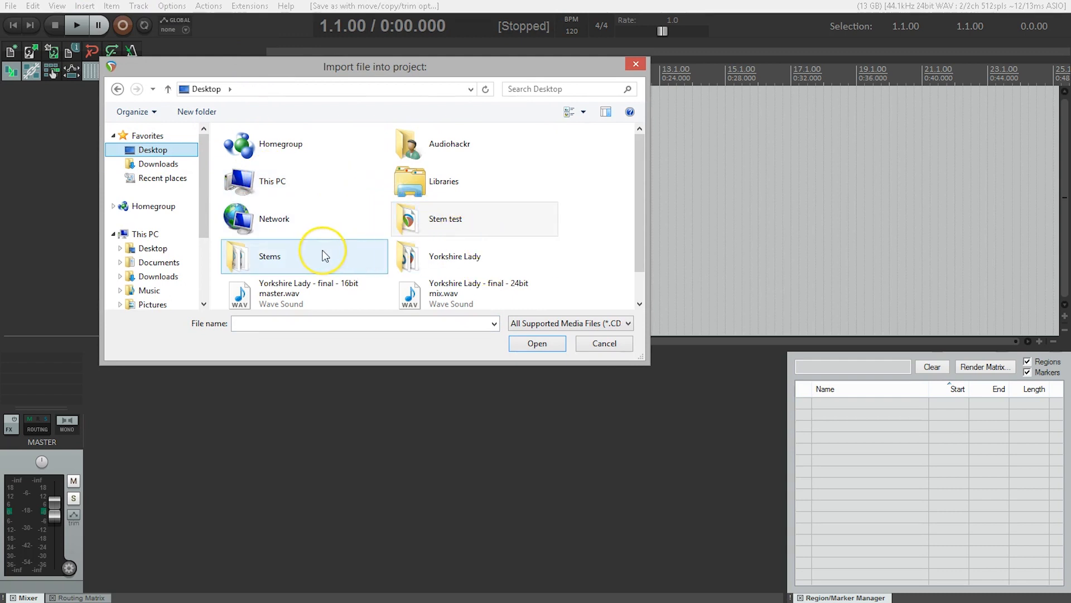
pyautogui.doubleClick(269, 257)
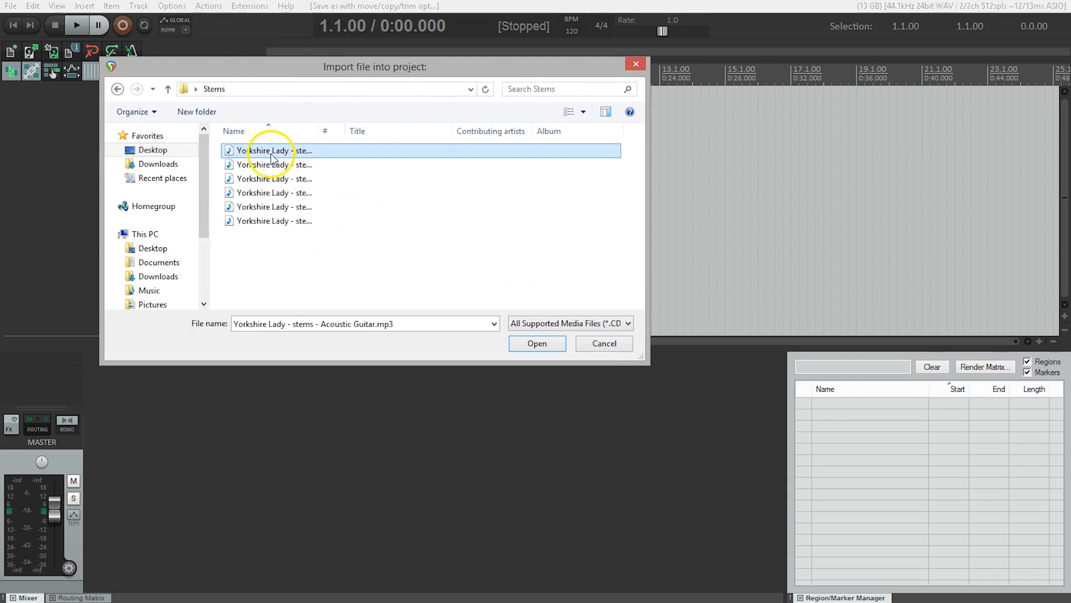
pyautogui.click(274, 221)
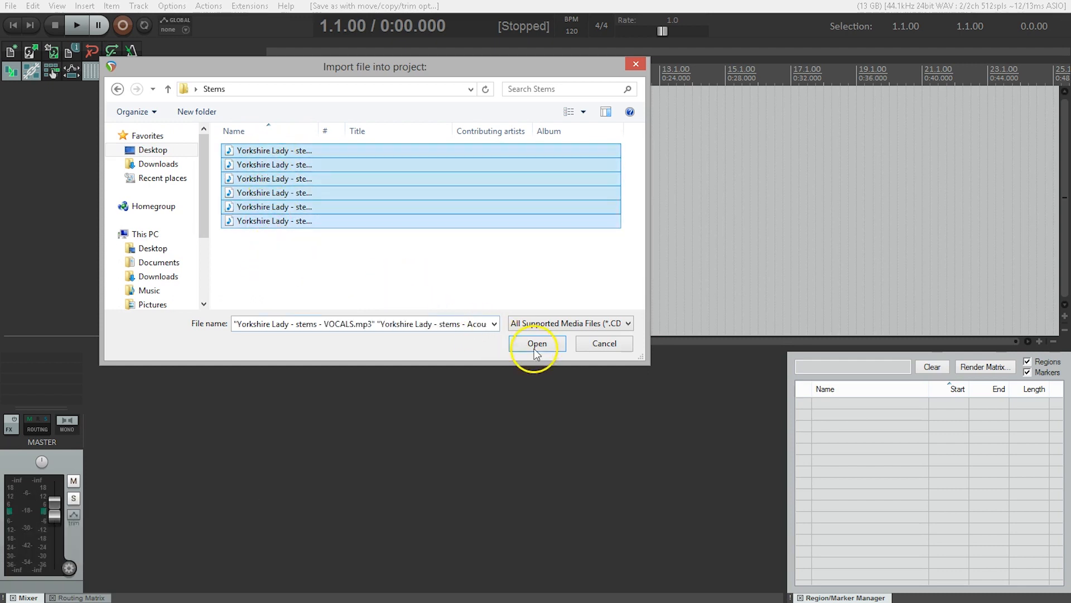
pyautogui.click(537, 342)
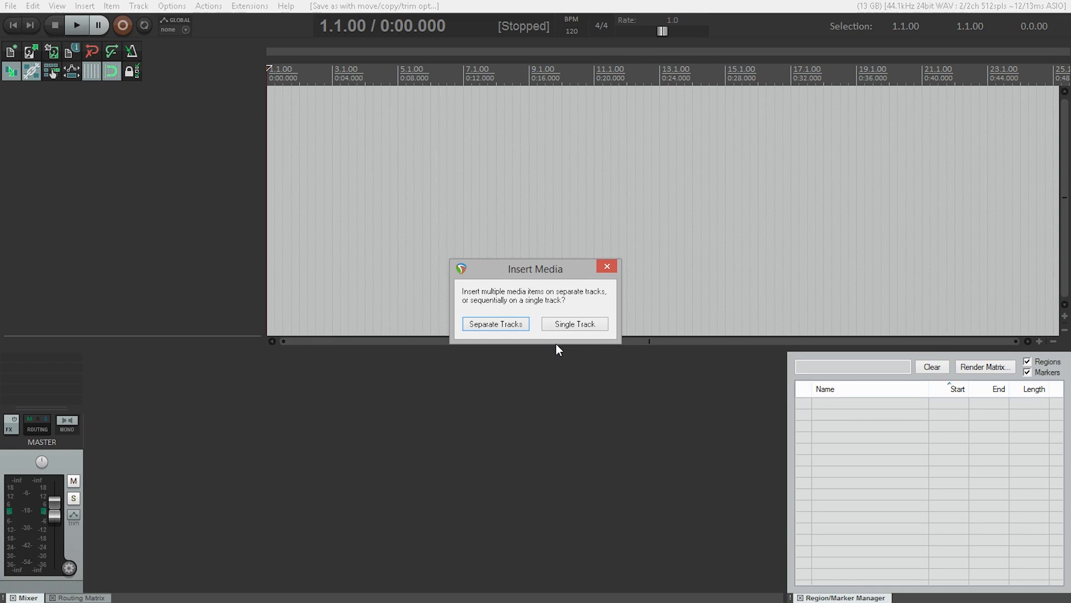
pyautogui.moveTo(494, 324)
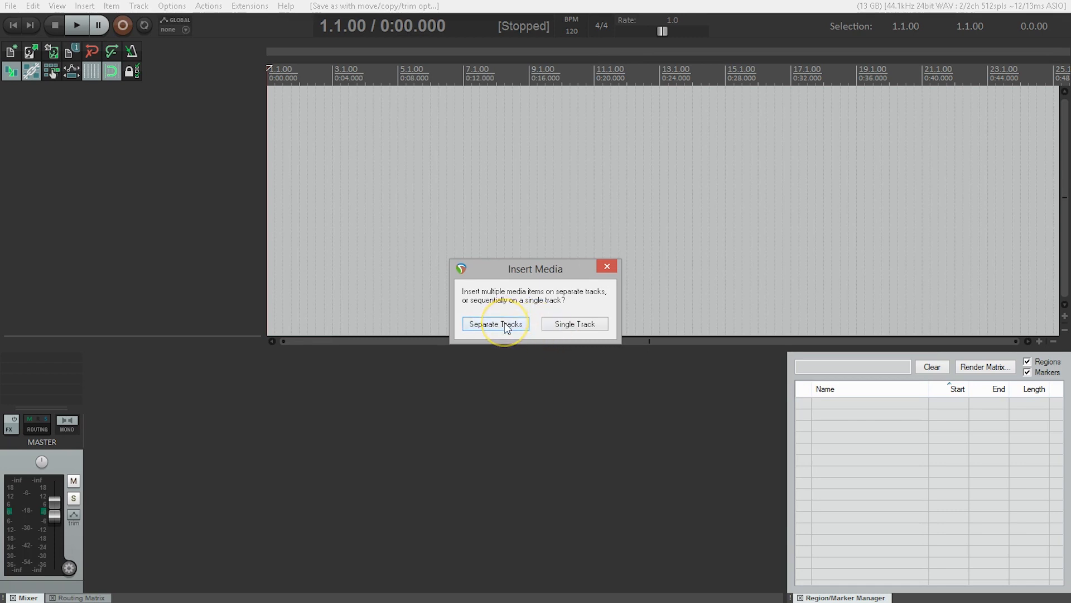
# - Place the six imported stems on separate tracks
pyautogui.click(494, 324)
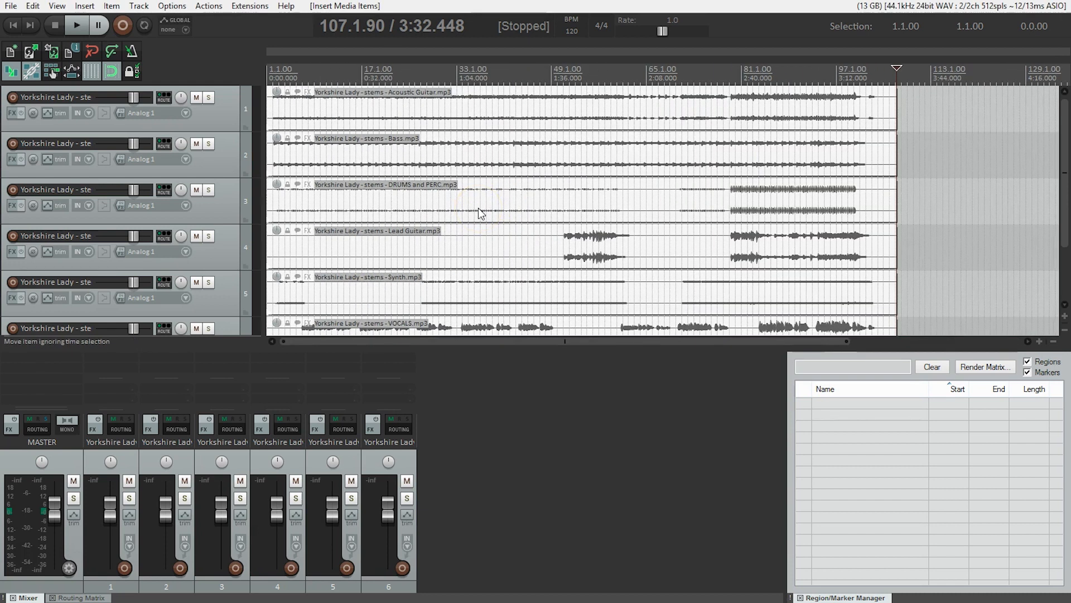
pyautogui.moveTo(561, 74)
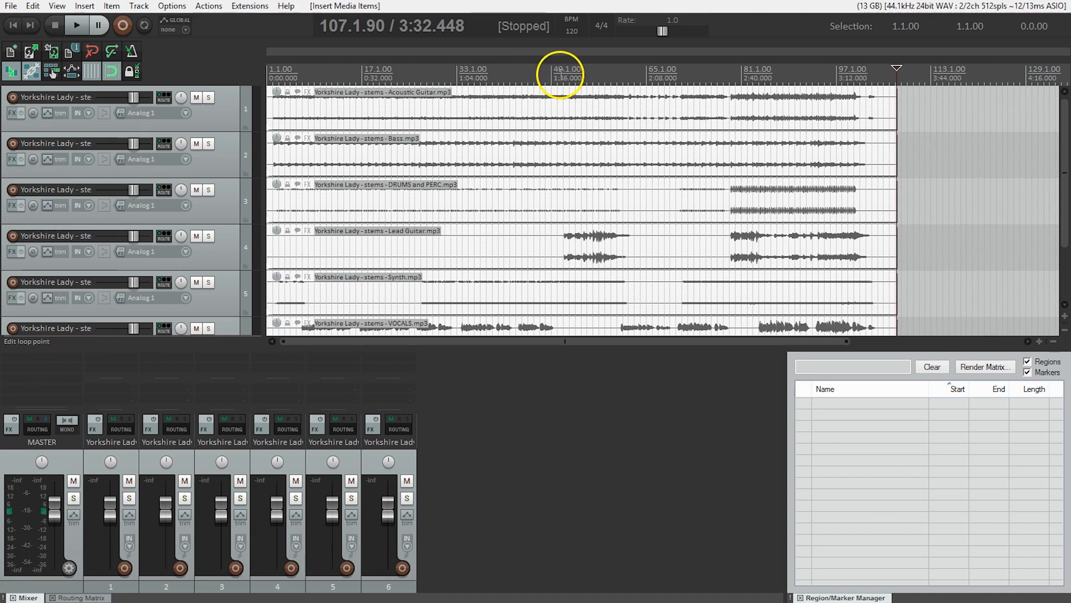
# - Move the play cursor to bar 41 (about 1:20) and start playback
pyautogui.click(505, 72)
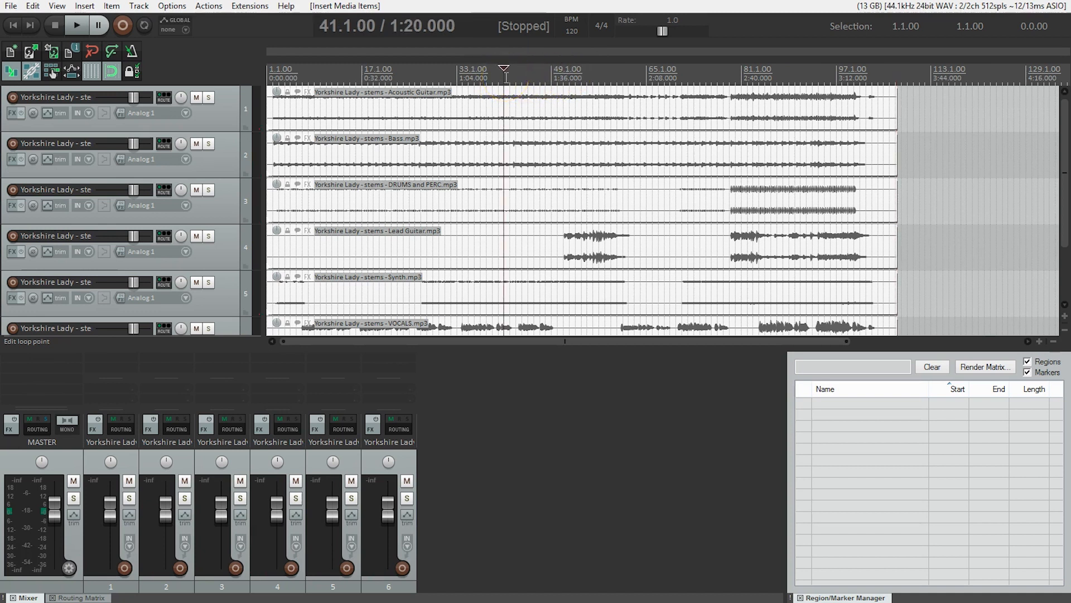
pyautogui.click(76, 26)
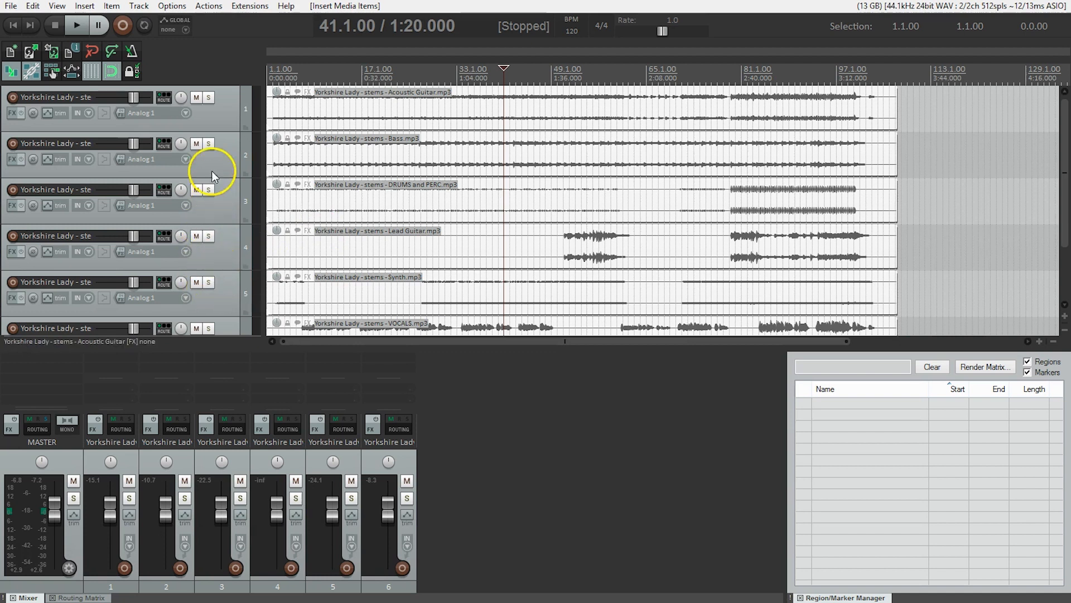
# - Audition the Acoustic Guitar stem soloed, then the Synth stem, and clear the solo
pyautogui.click(207, 96)
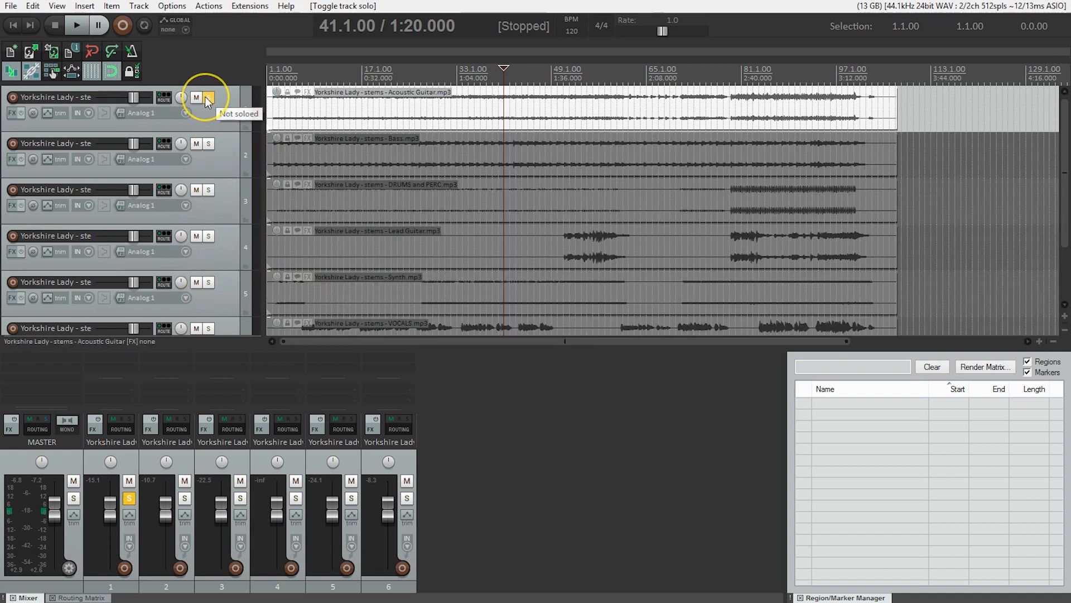
pyautogui.click(208, 96)
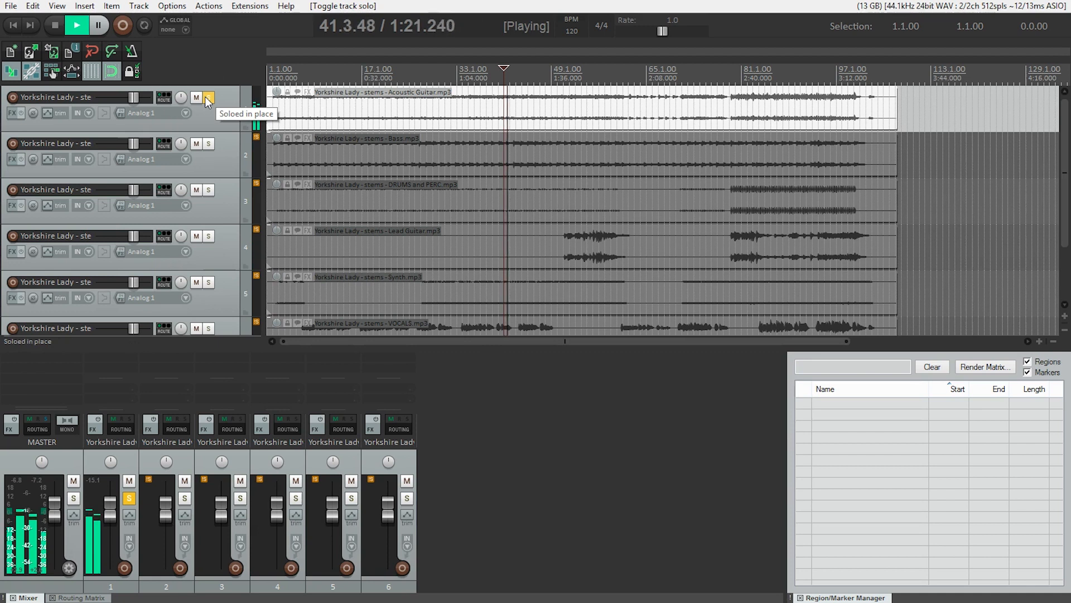
pyautogui.click(208, 97)
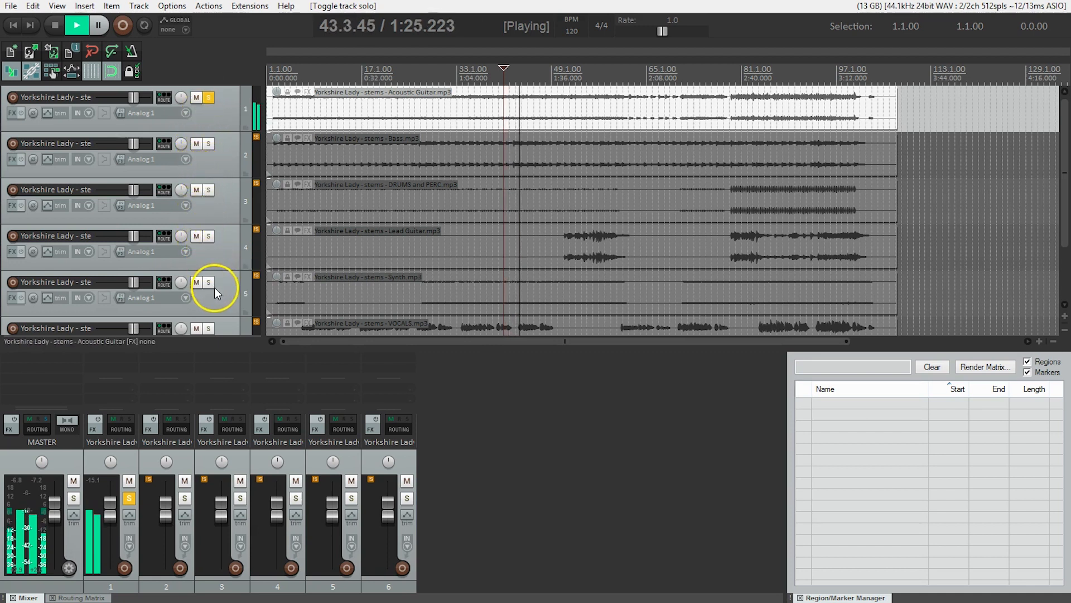
pyautogui.click(209, 283)
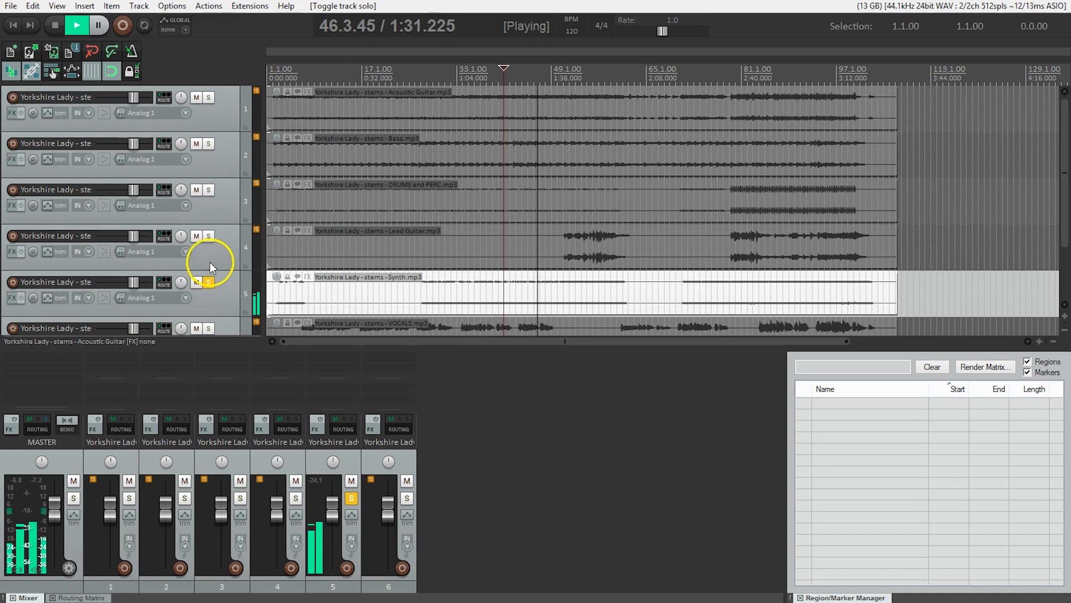
pyautogui.click(54, 26)
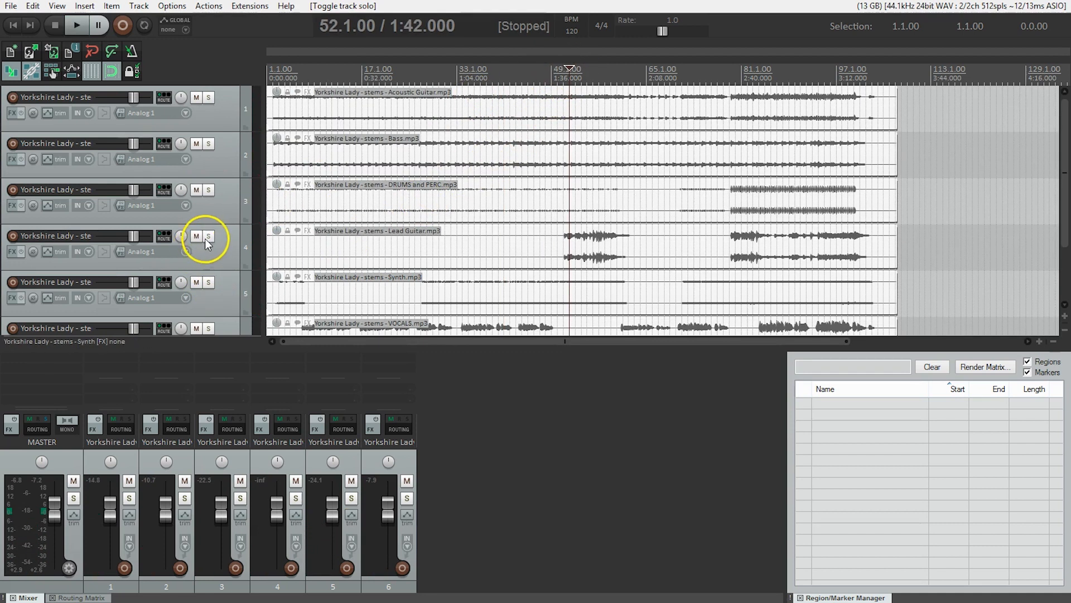
pyautogui.moveTo(208, 243)
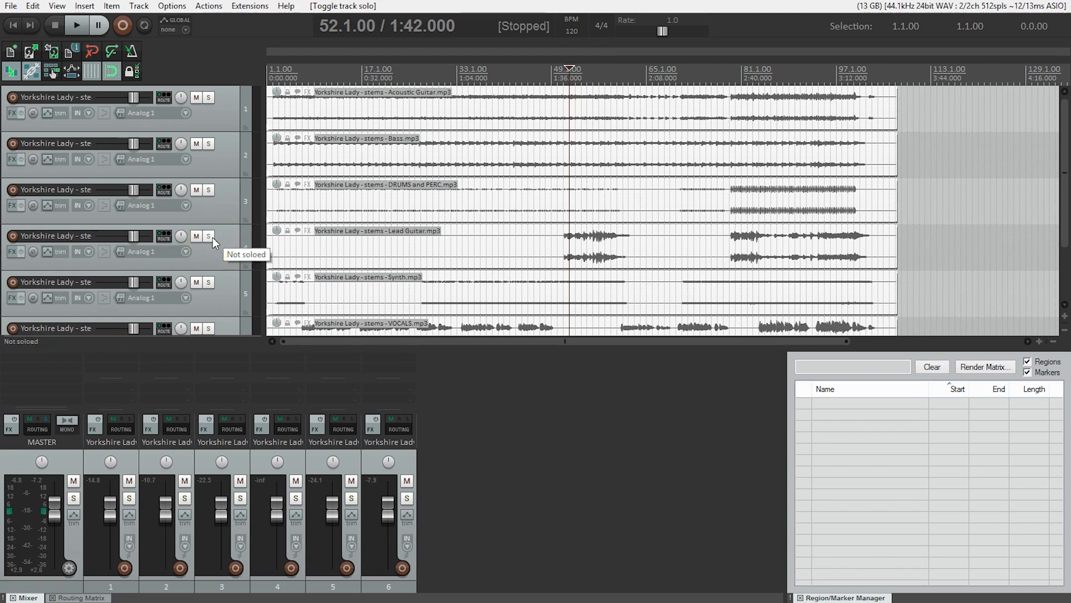
# - Audition the Lead Guitar stem soloed, then unsolo it leaving no track soloed
pyautogui.click(209, 236)
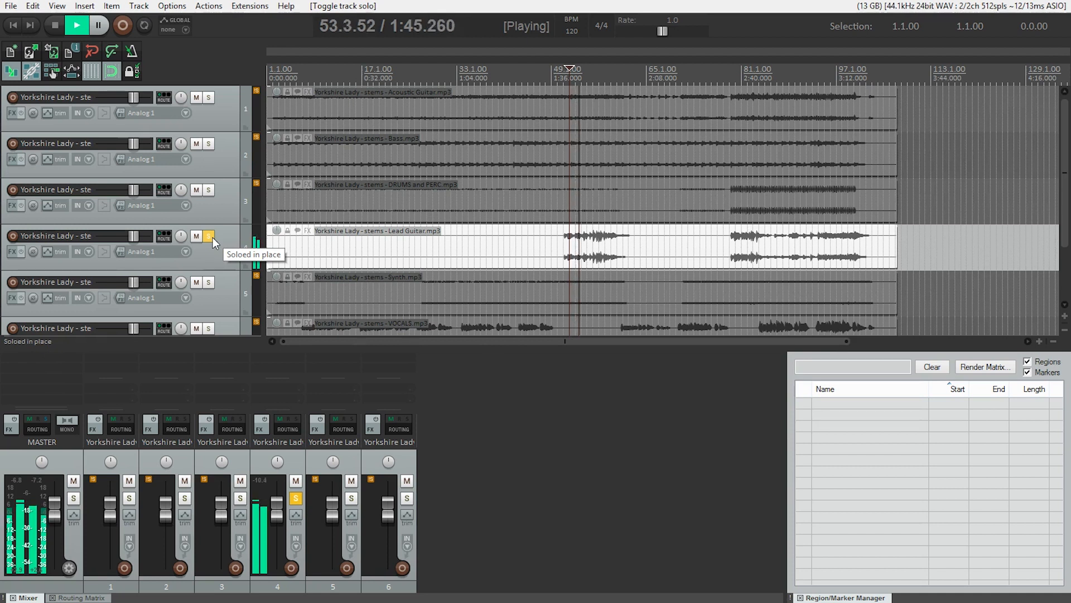
pyautogui.click(209, 236)
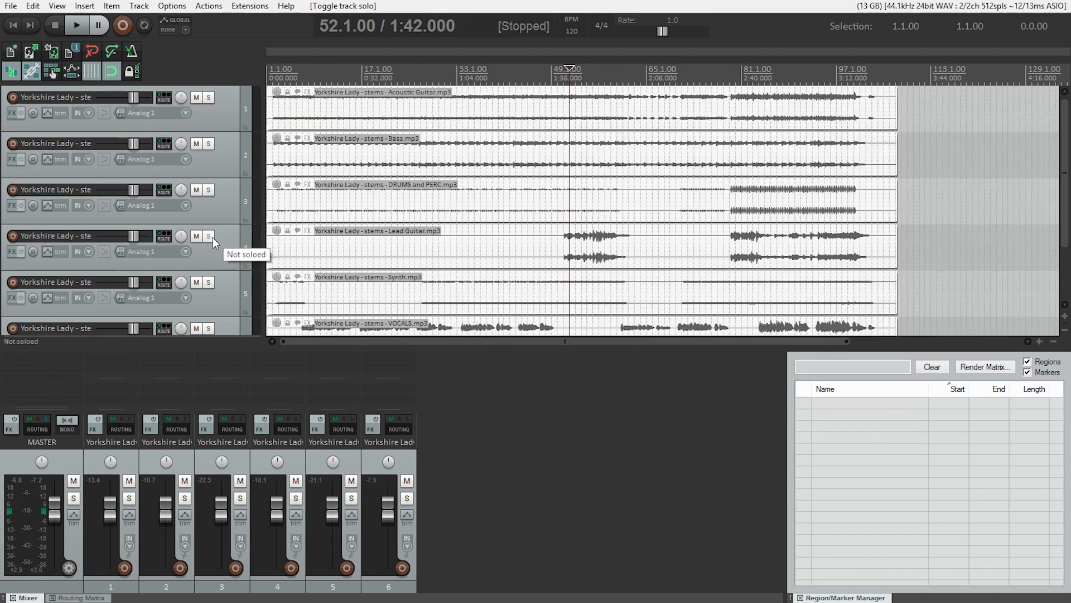